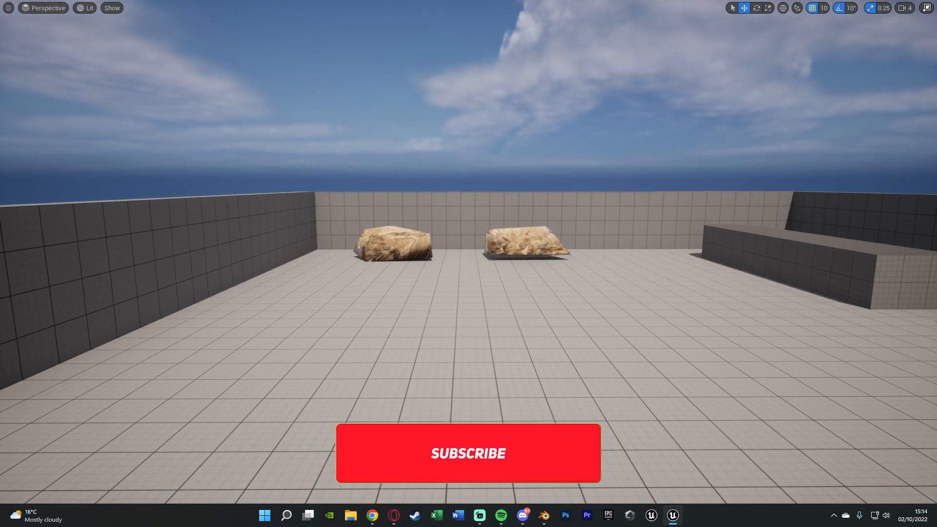
Fly through the level in immersive mode, viewing the rocks near and far, then exit.
{"action": "left_click", "coordinate": [467, 452]}
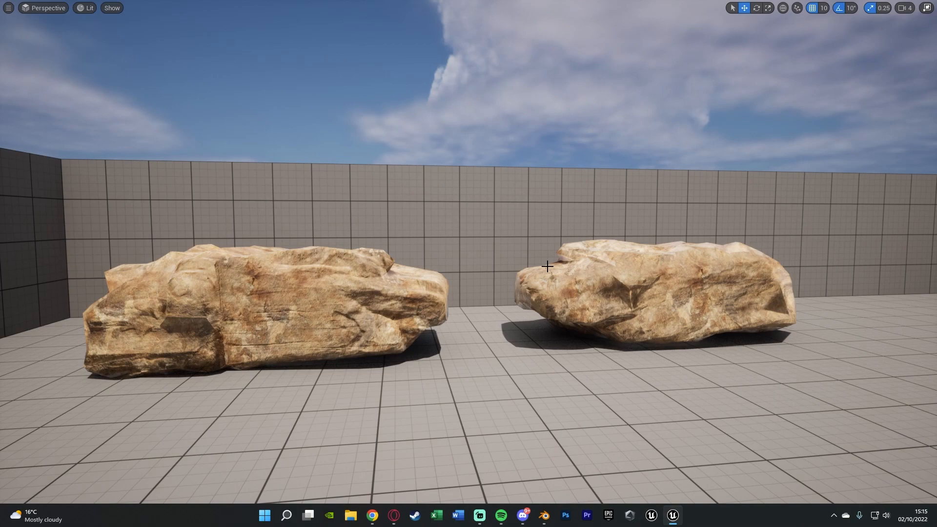
{"action": "mouse_move", "coordinate": [500, 280]}
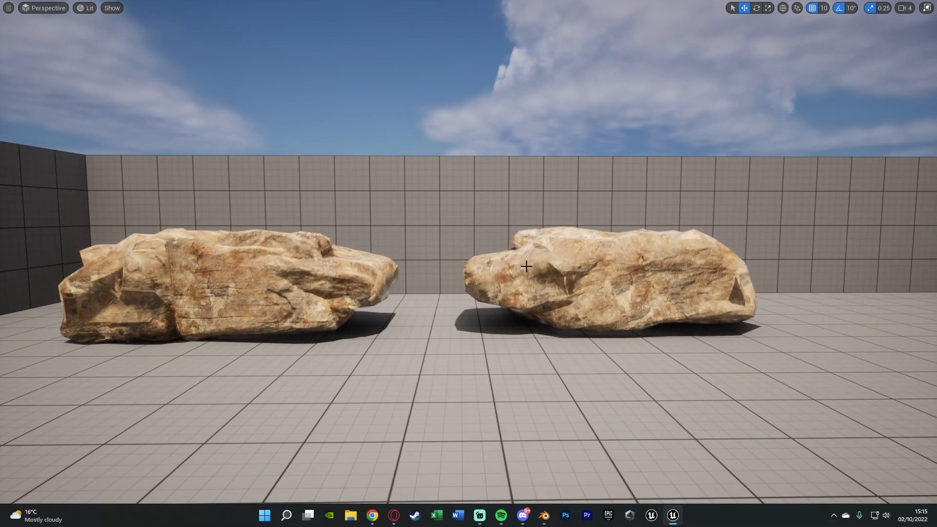
{"action": "scroll", "scroll_direction": "down", "scroll_amount": 3}
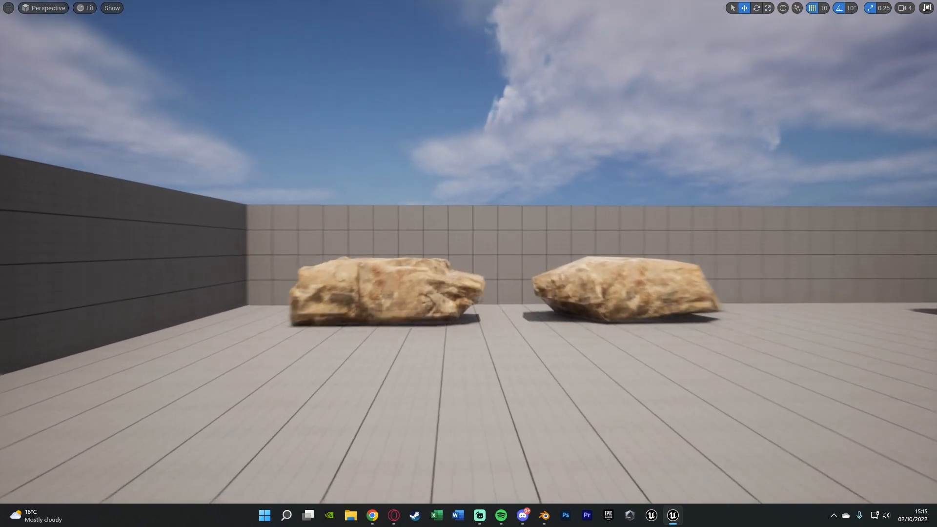
{"action": "scroll", "scroll_direction": "down", "scroll_amount": 3}
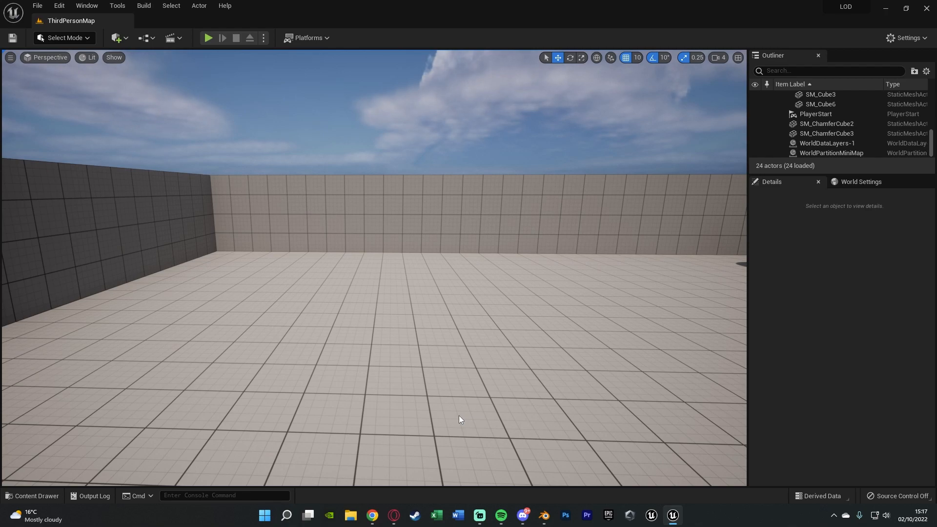
{"action": "left_click", "coordinate": [33, 499]}
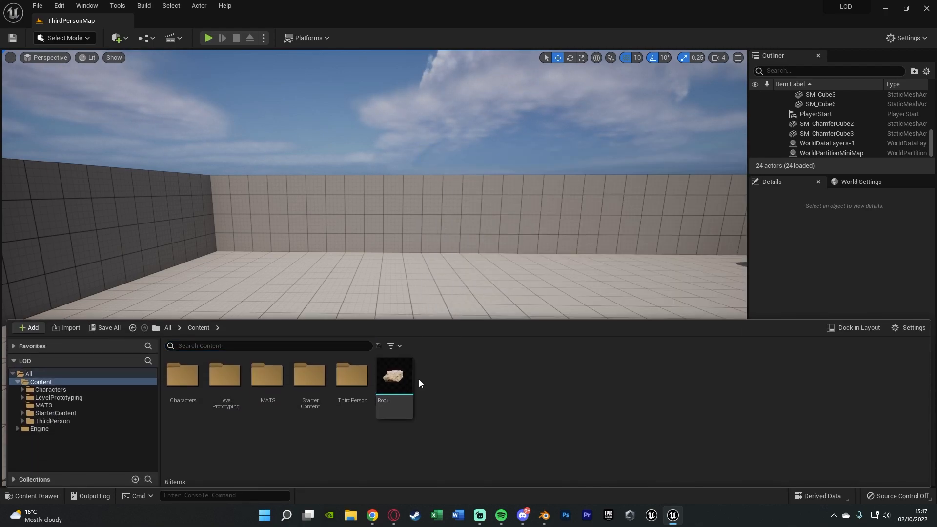
{"action": "left_click", "coordinate": [33, 499]}
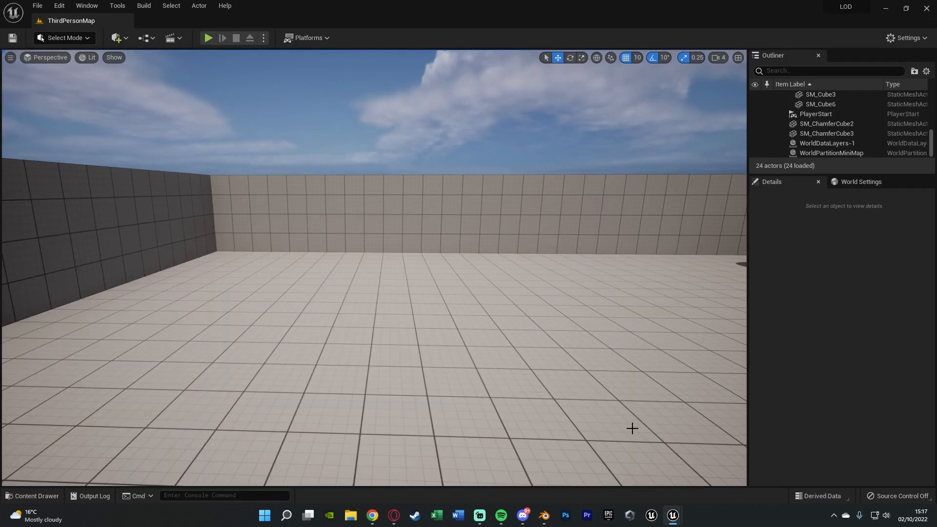
Add a Decimate modifier at ratio 0.2681 to Rock_9 in Blender, leaving 208 faces, then return to Unreal.
{"action": "left_click", "coordinate": [543, 515]}
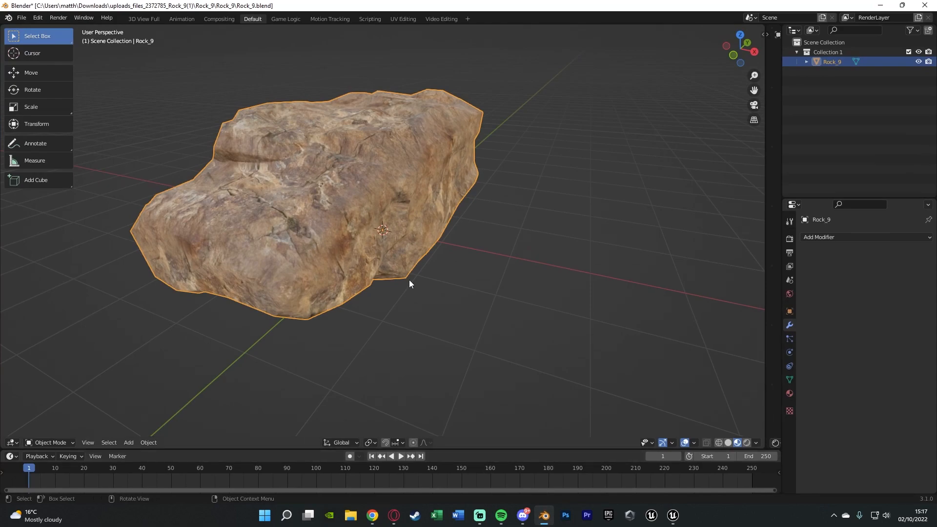
{"action": "mouse_move", "coordinate": [507, 208]}
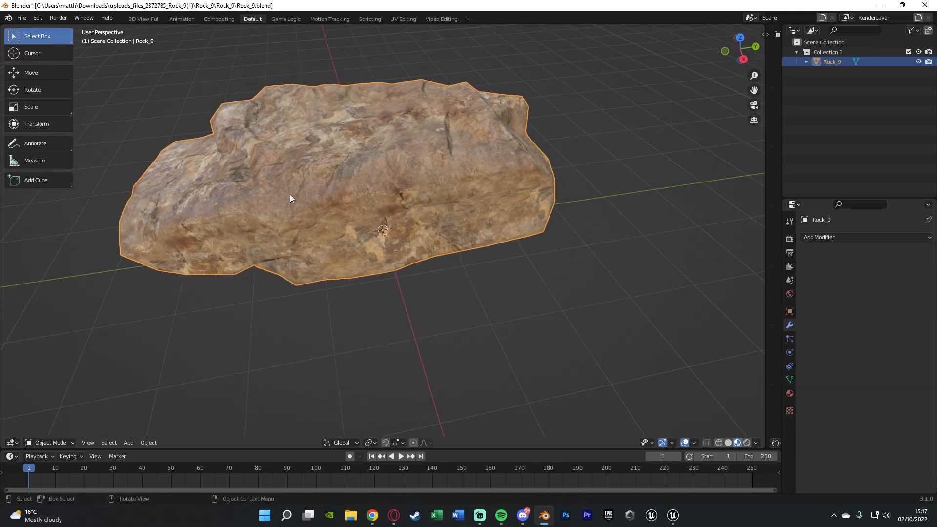
{"action": "mouse_move", "coordinate": [309, 200]}
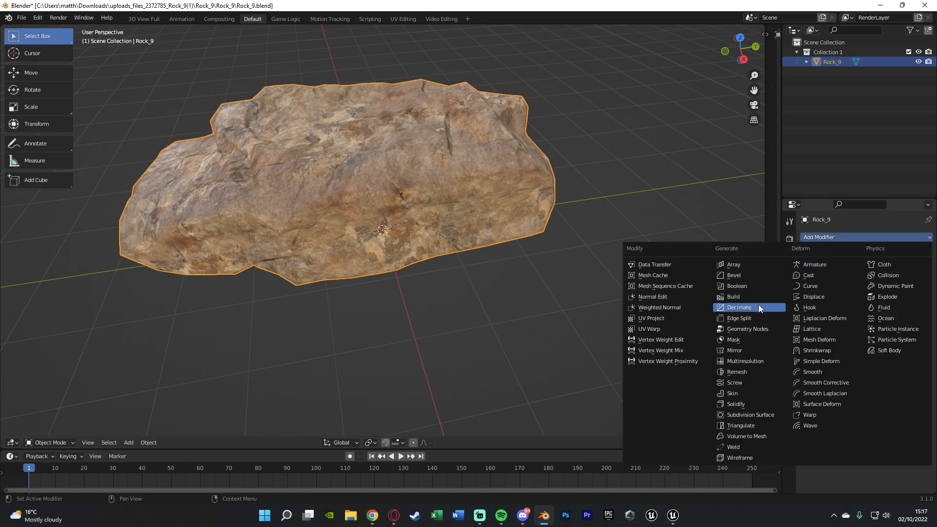
{"action": "left_click", "coordinate": [739, 307]}
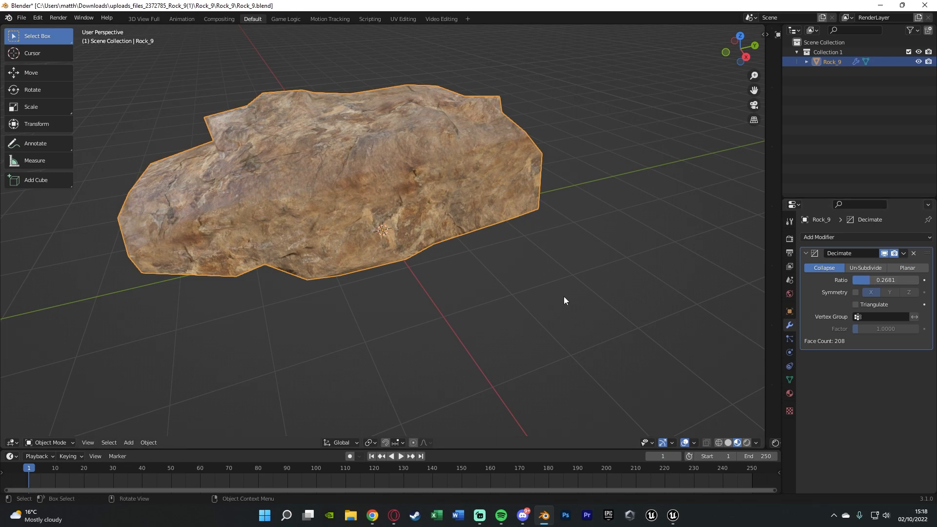
{"action": "mouse_move", "coordinate": [527, 263]}
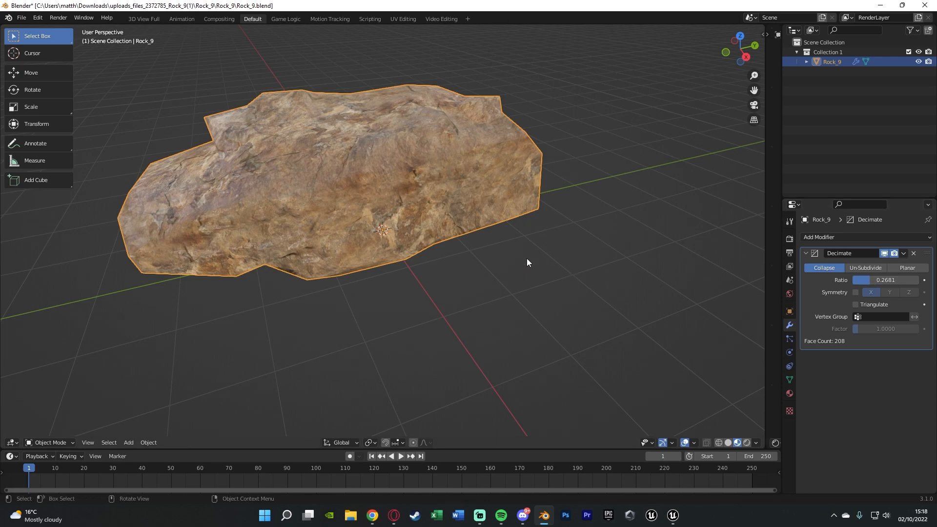
{"action": "left_click", "coordinate": [671, 514]}
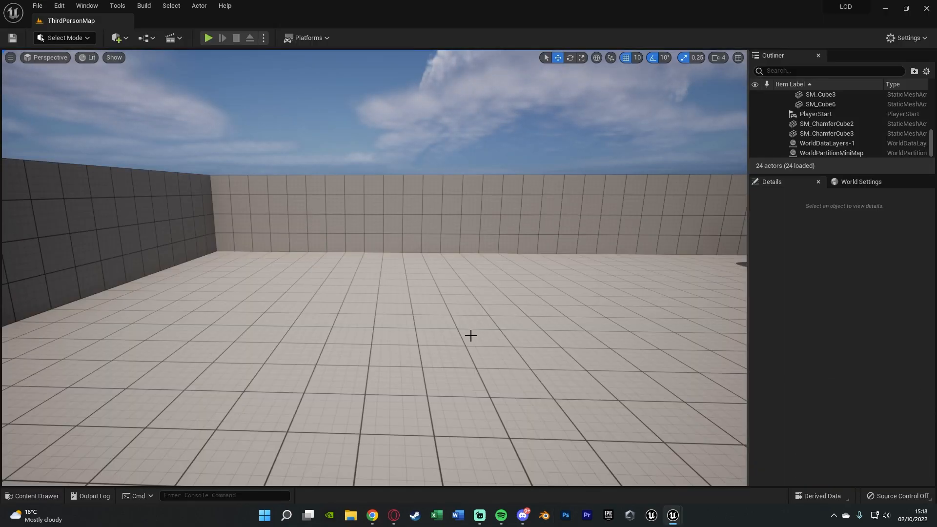
Open the Rock static mesh from the Content Browser and scroll to its LOD Settings (one 782-triangle LOD).
{"action": "left_click", "coordinate": [33, 499]}
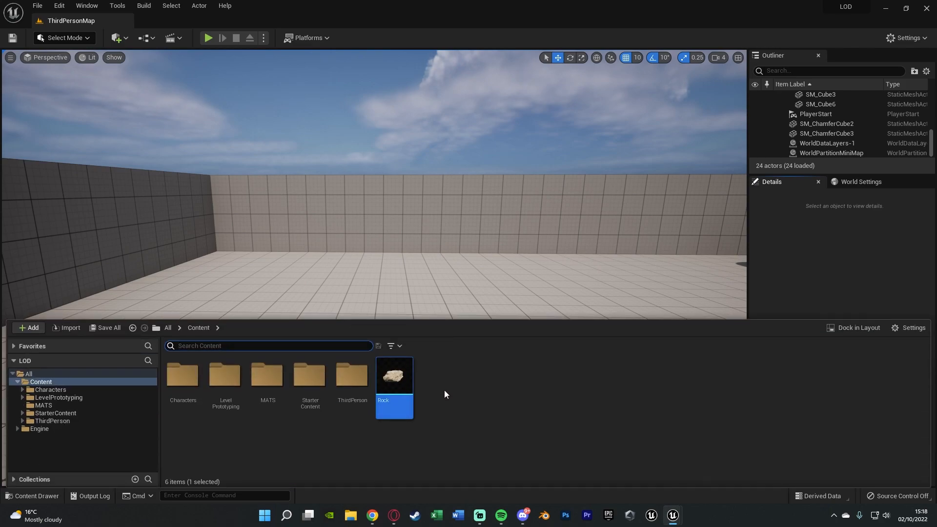
{"action": "mouse_move", "coordinate": [393, 377]}
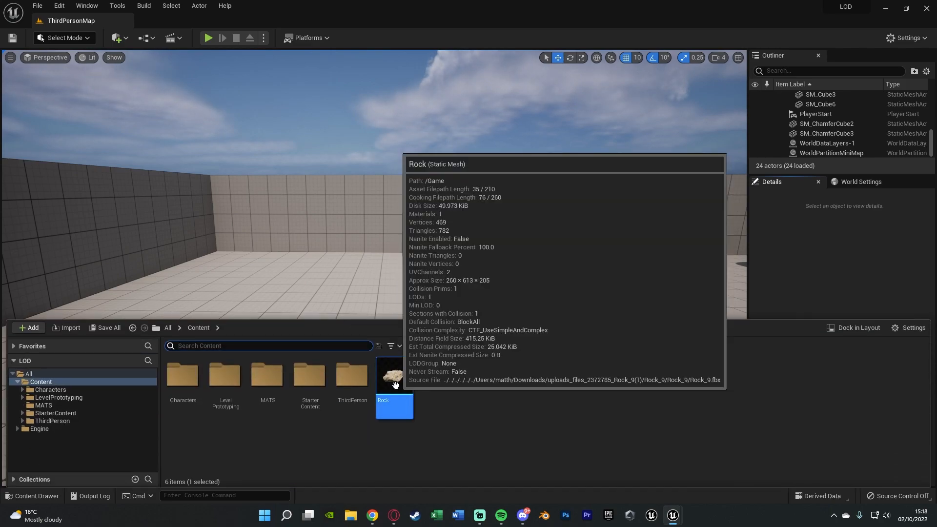
{"action": "double_click", "coordinate": [393, 375]}
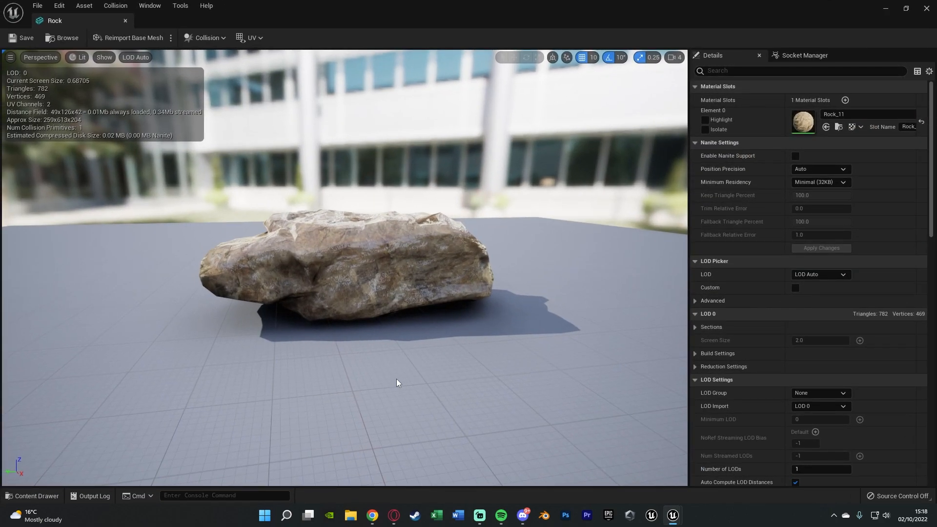
{"action": "mouse_move", "coordinate": [714, 89]}
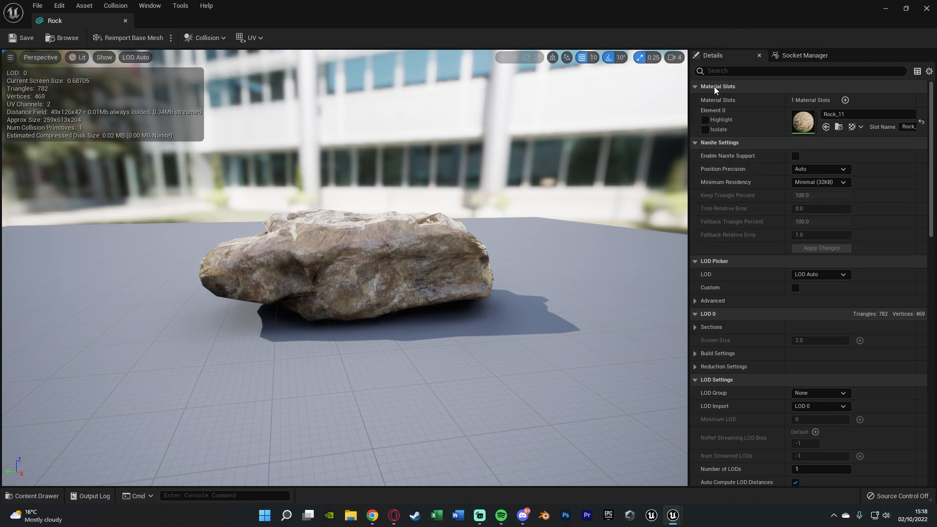
{"action": "scroll", "scroll_direction": "down", "scroll_amount": 3}
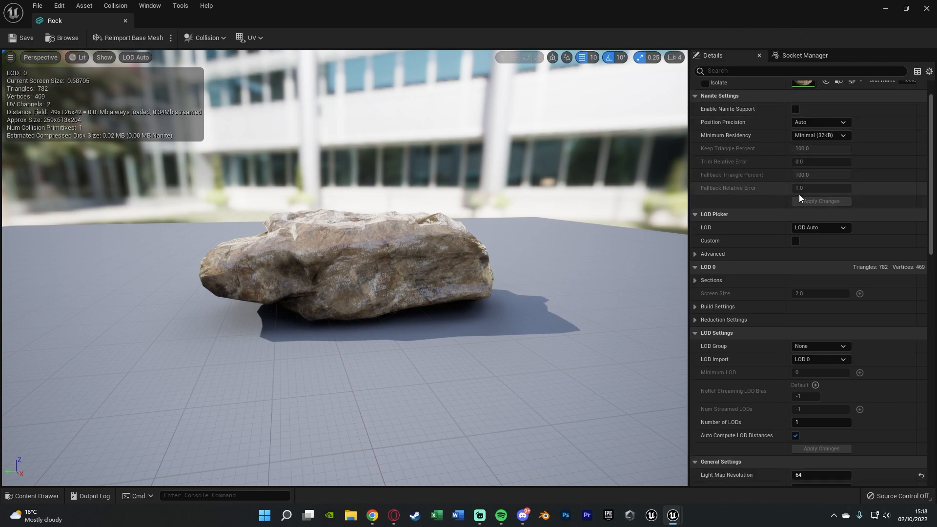
{"action": "scroll", "scroll_direction": "down", "scroll_amount": 3}
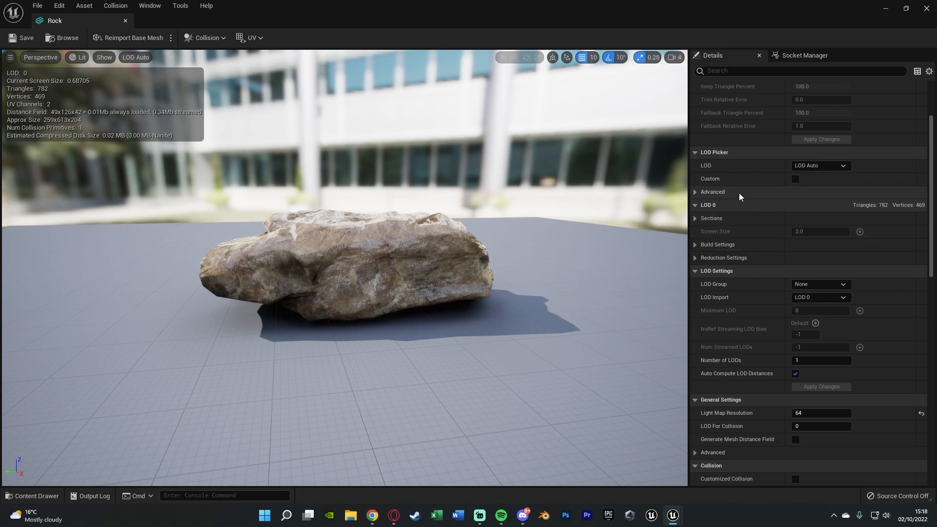
{"action": "mouse_move", "coordinate": [734, 262]}
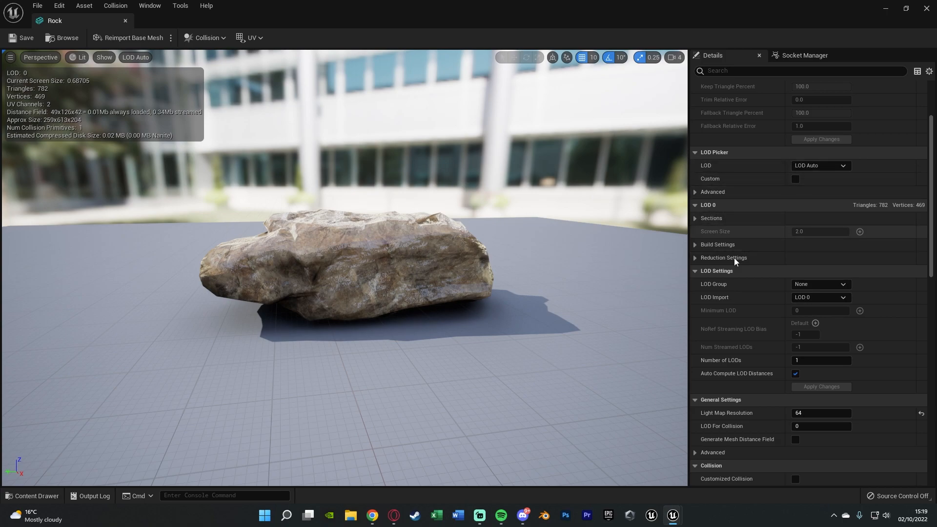
{"action": "mouse_move", "coordinate": [631, 272]}
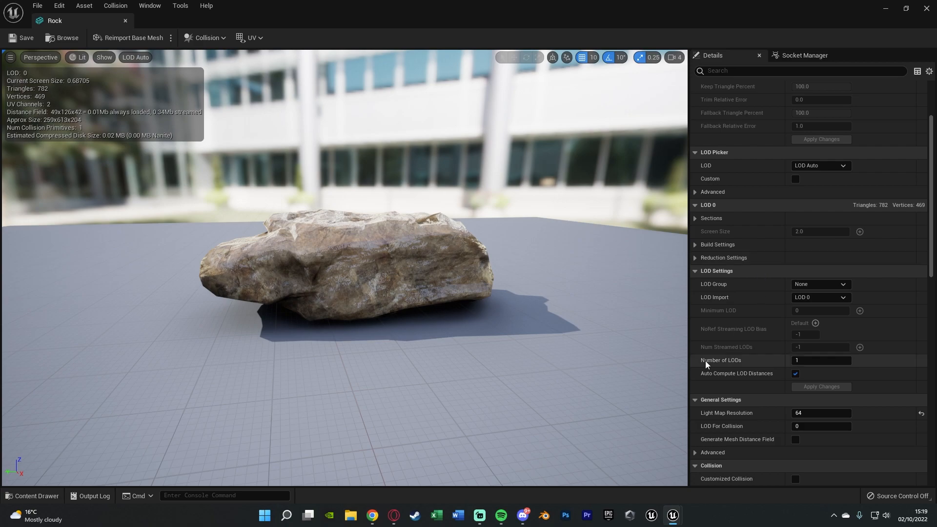
{"action": "mouse_move", "coordinate": [683, 369]}
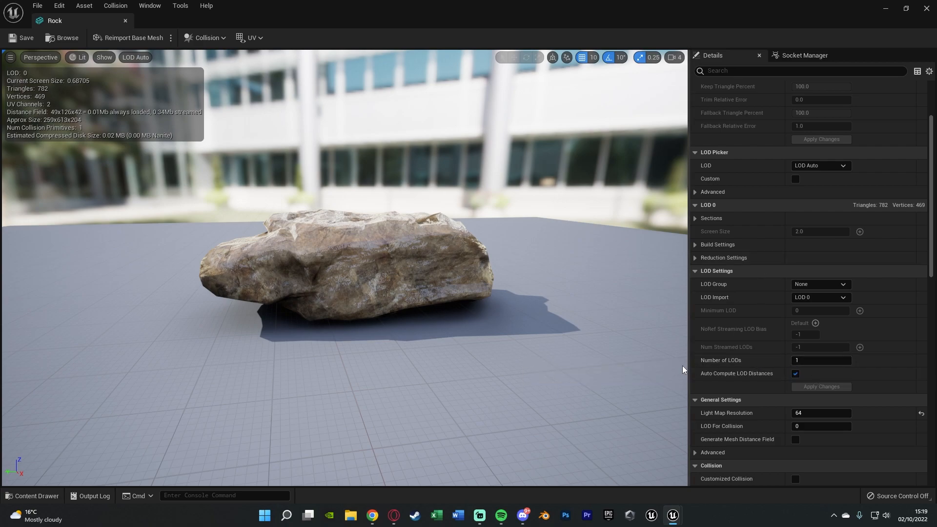
{"action": "mouse_move", "coordinate": [291, 276]}
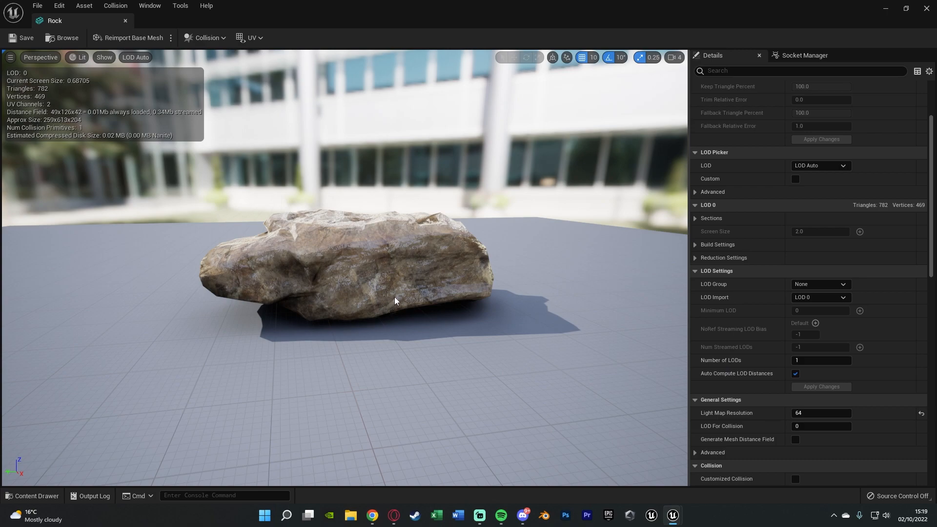
{"action": "mouse_move", "coordinate": [774, 278]}
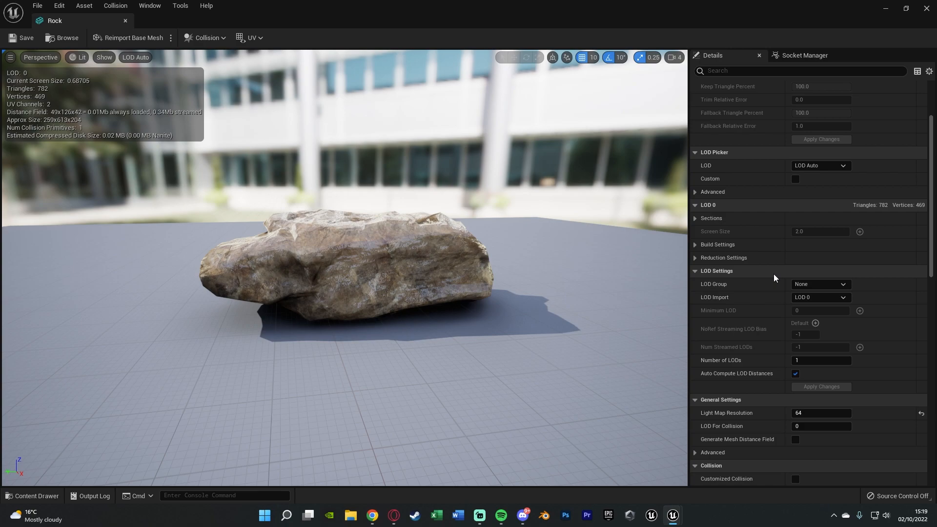
{"action": "mouse_move", "coordinate": [825, 296]}
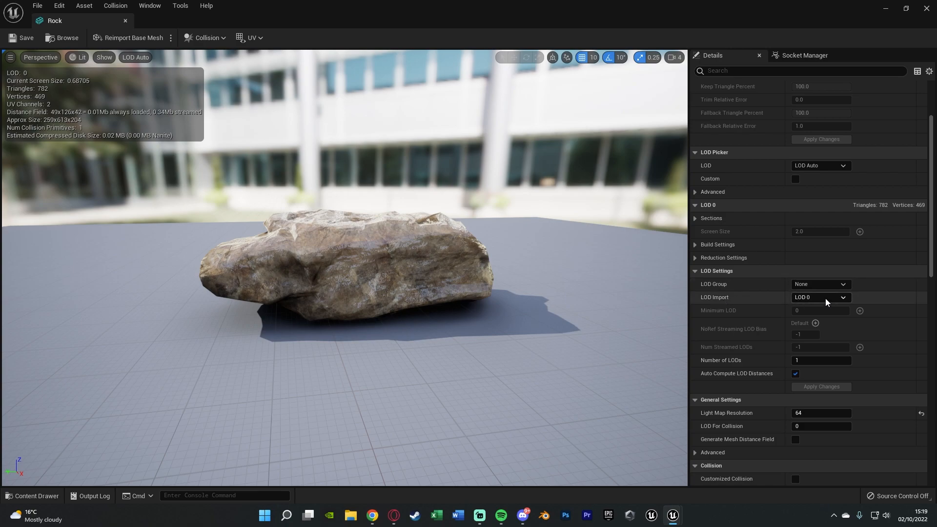
Import Rock LOD 1.fbx as LOD Level 1, giving a 50-triangle second LOD.
{"action": "left_click", "coordinate": [820, 296]}
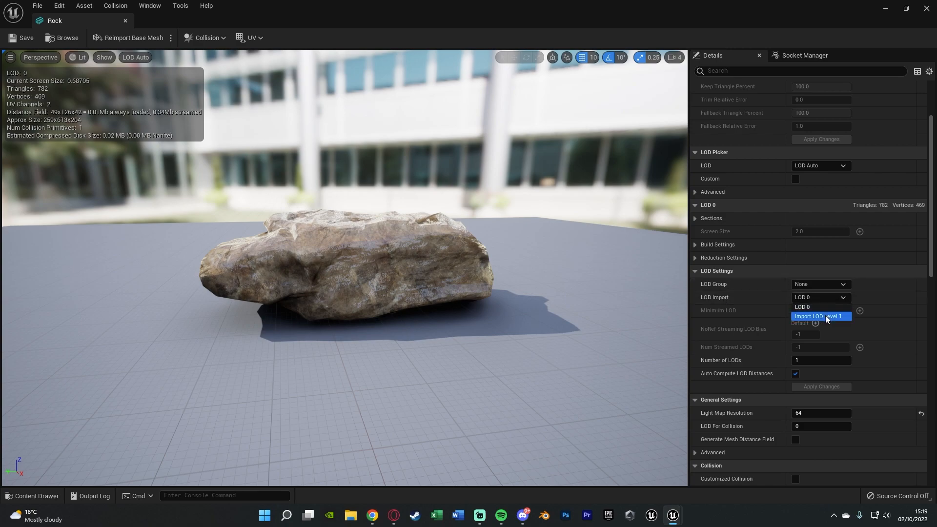
{"action": "left_click", "coordinate": [819, 316]}
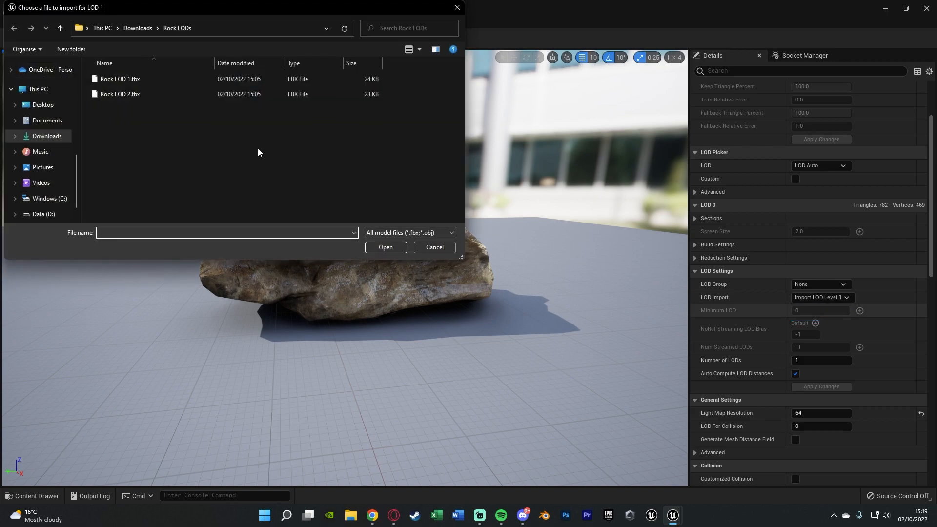
{"action": "mouse_move", "coordinate": [201, 124]}
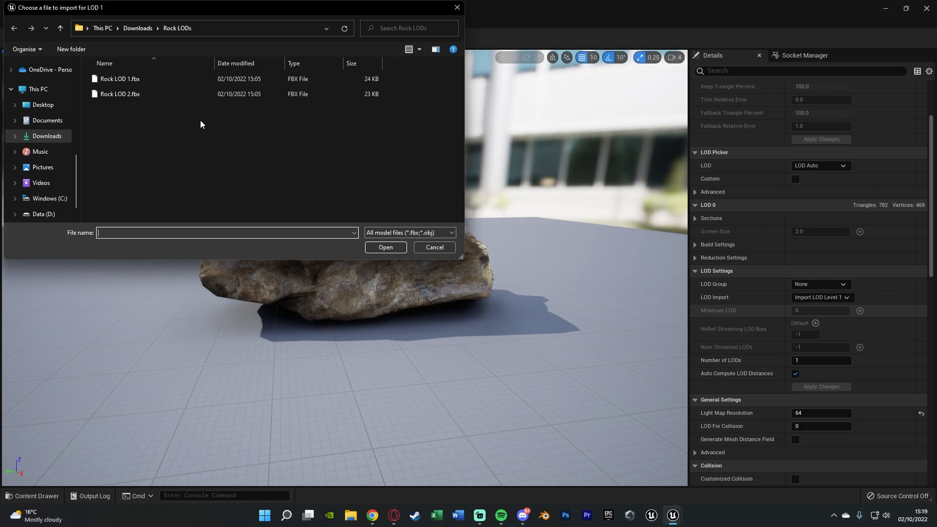
{"action": "left_click", "coordinate": [119, 78]}
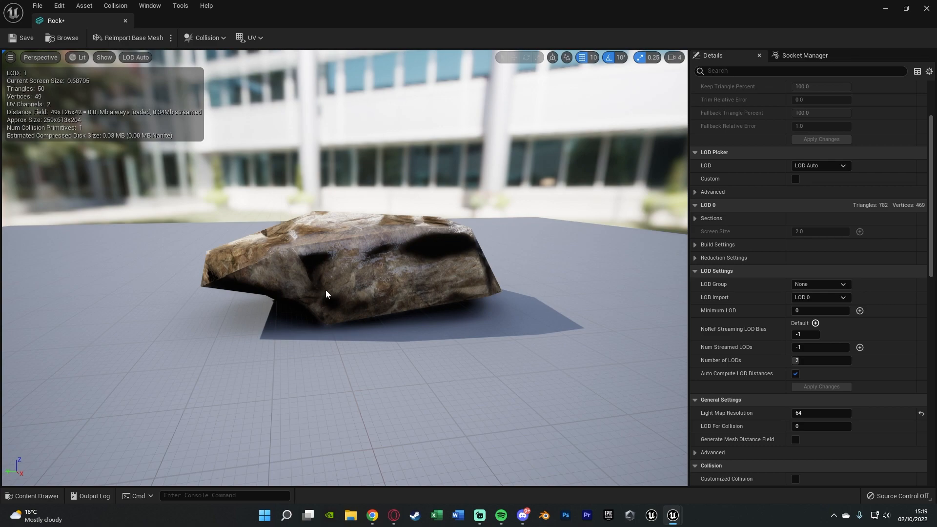
{"action": "mouse_move", "coordinate": [820, 297]}
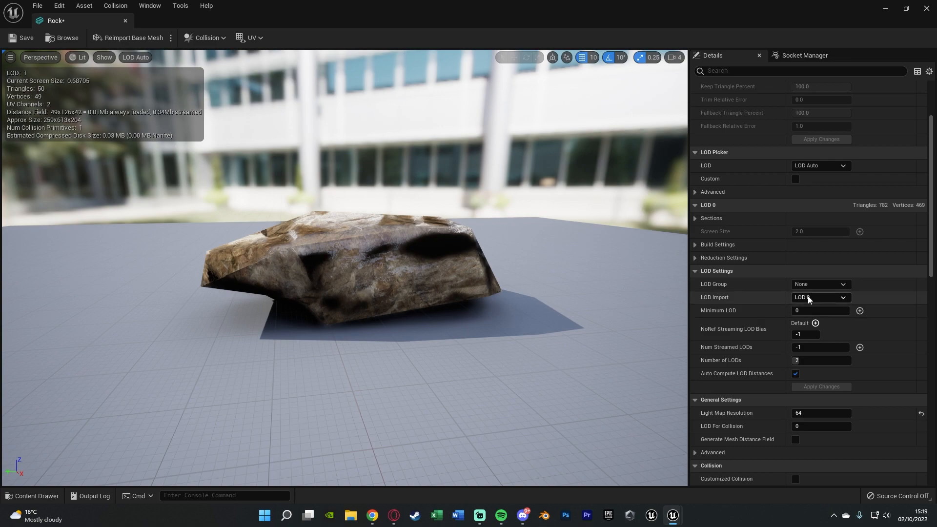
Import Rock LOD 2.fbx as LOD Level 2 and preview the 10-triangle LOD 2 in the LOD Picker.
{"action": "left_click", "coordinate": [819, 296]}
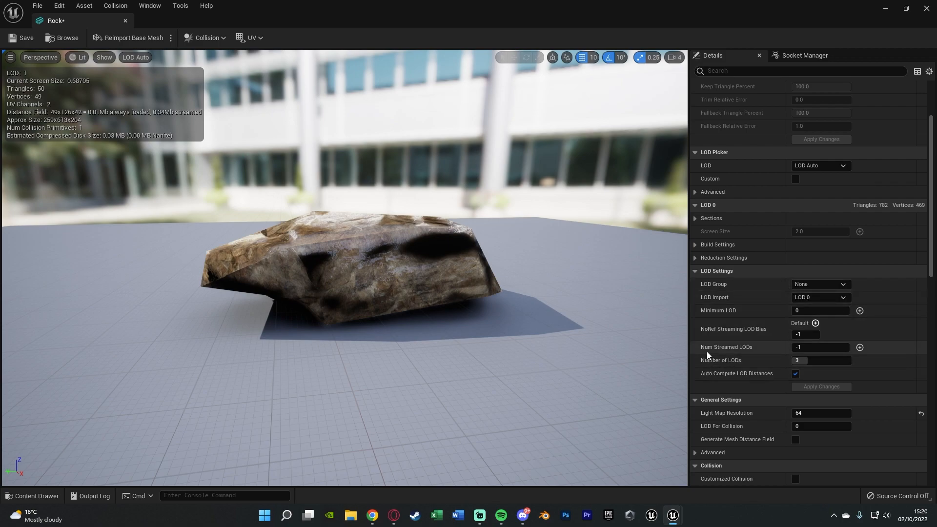
{"action": "mouse_move", "coordinate": [754, 360]}
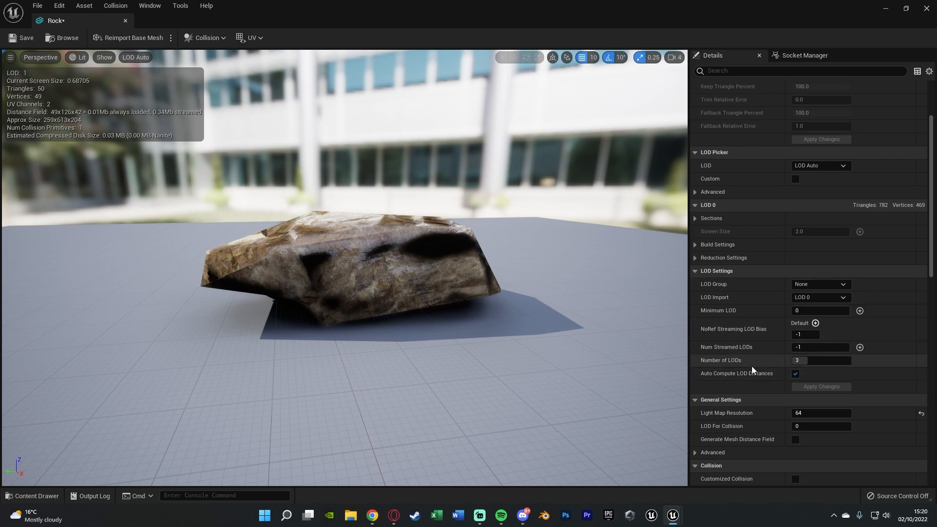
{"action": "mouse_move", "coordinate": [745, 163]}
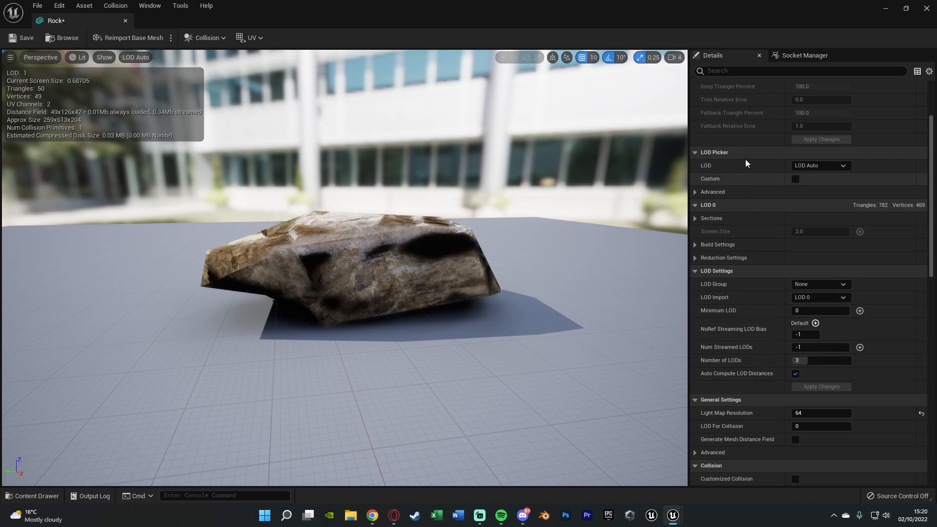
{"action": "mouse_move", "coordinate": [818, 166]}
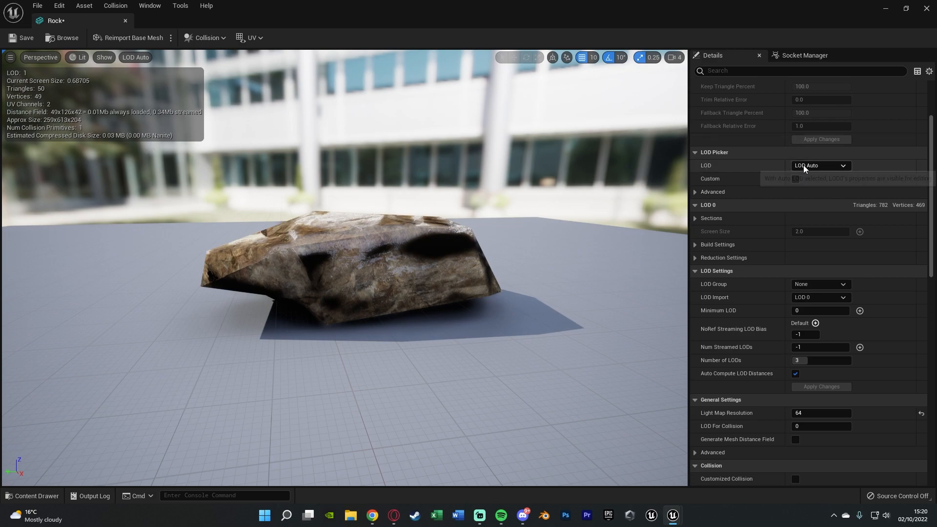
{"action": "left_click", "coordinate": [819, 166]}
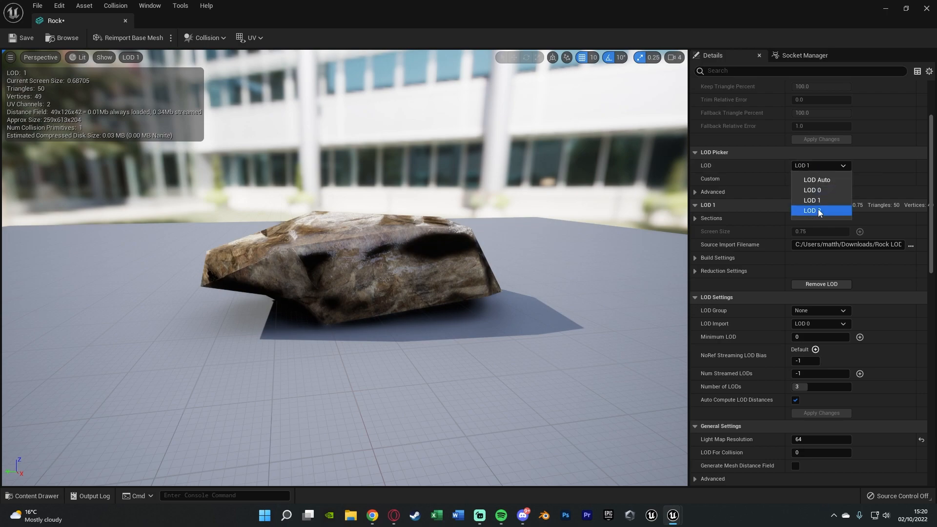
{"action": "left_click", "coordinate": [813, 211]}
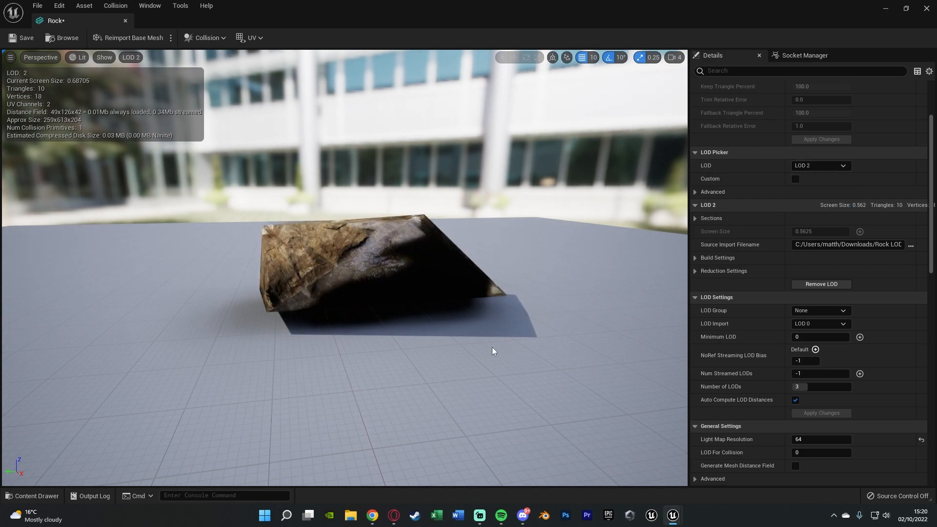
{"action": "left_click", "coordinate": [821, 166]}
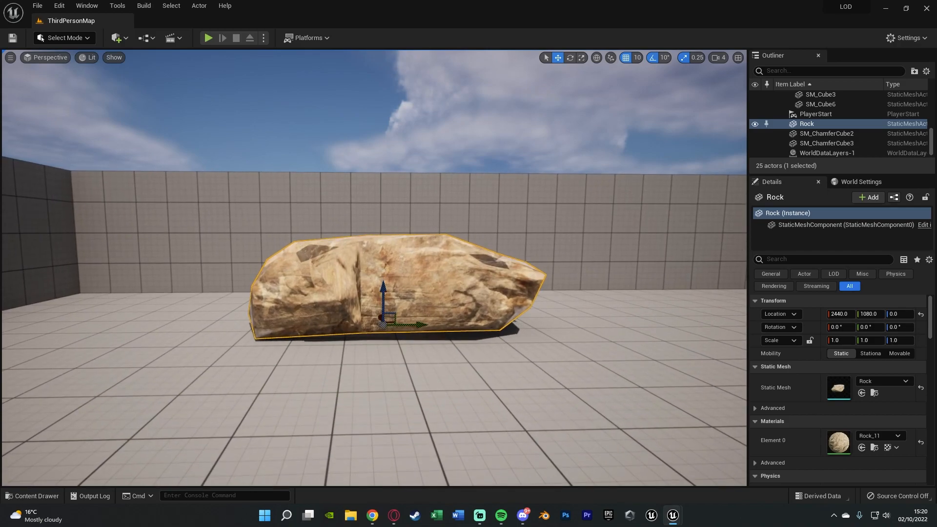
{"action": "scroll", "scroll_direction": "down", "scroll_amount": 3}
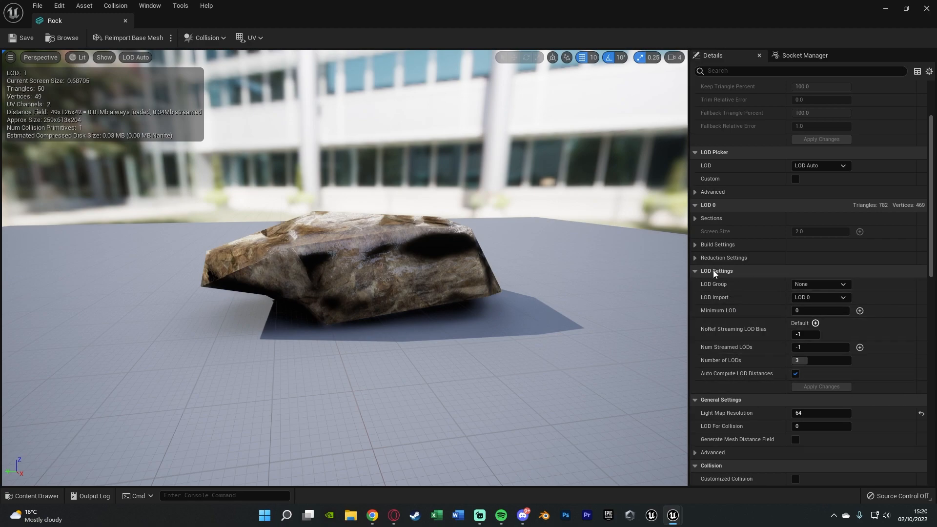
{"action": "mouse_move", "coordinate": [731, 379]}
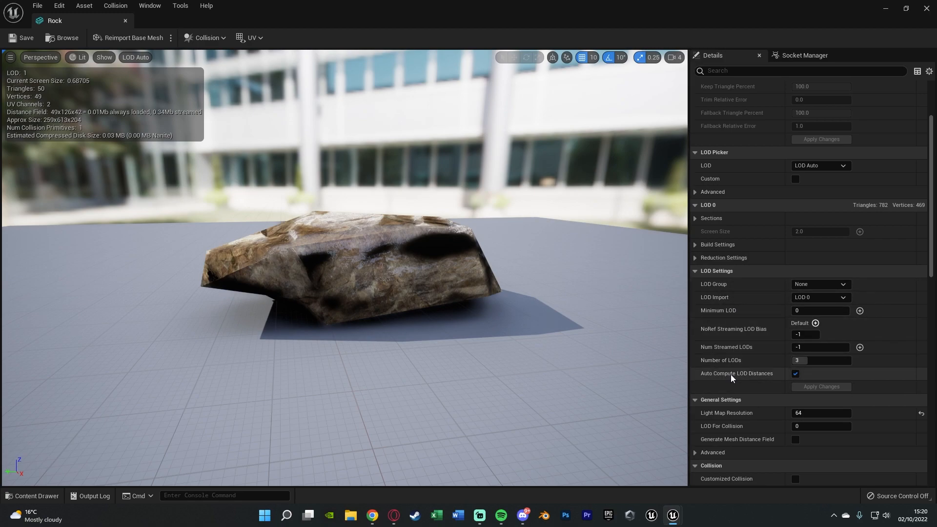
Uncheck Auto Compute LOD Distances so each LOD screen size can be set manually.
{"action": "left_click", "coordinate": [794, 373]}
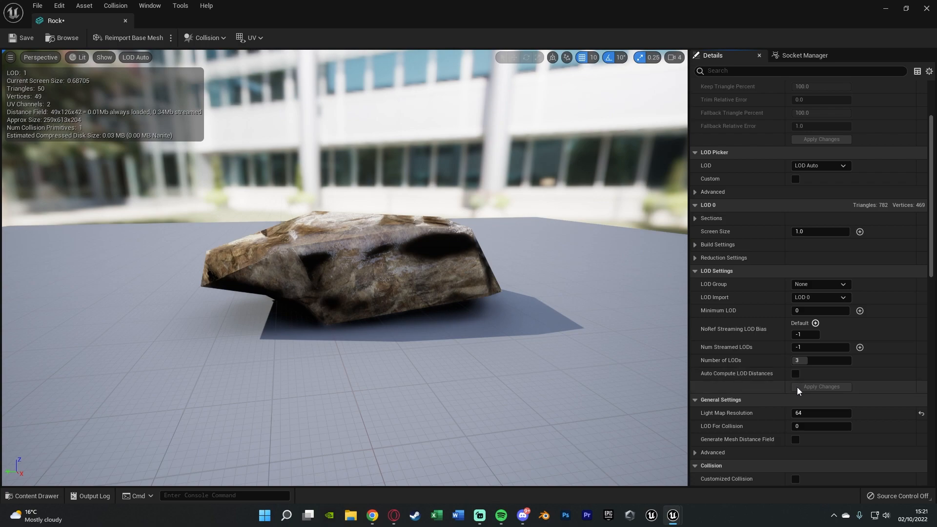
{"action": "mouse_move", "coordinate": [743, 372]}
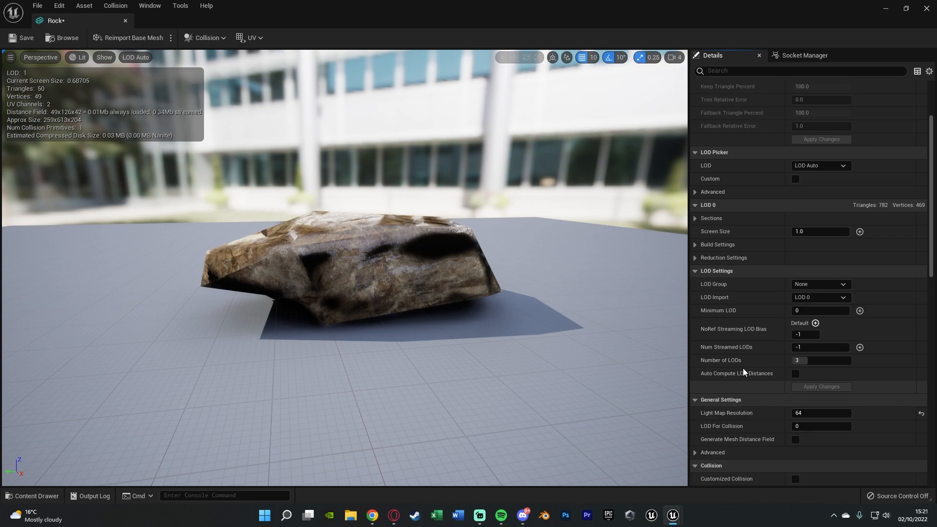
{"action": "mouse_move", "coordinate": [377, 287]}
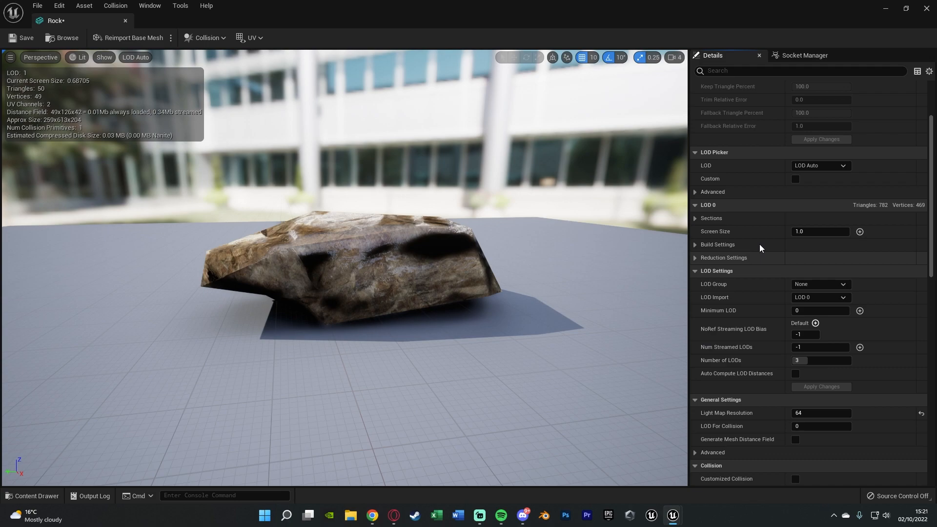
{"action": "mouse_move", "coordinate": [821, 166]}
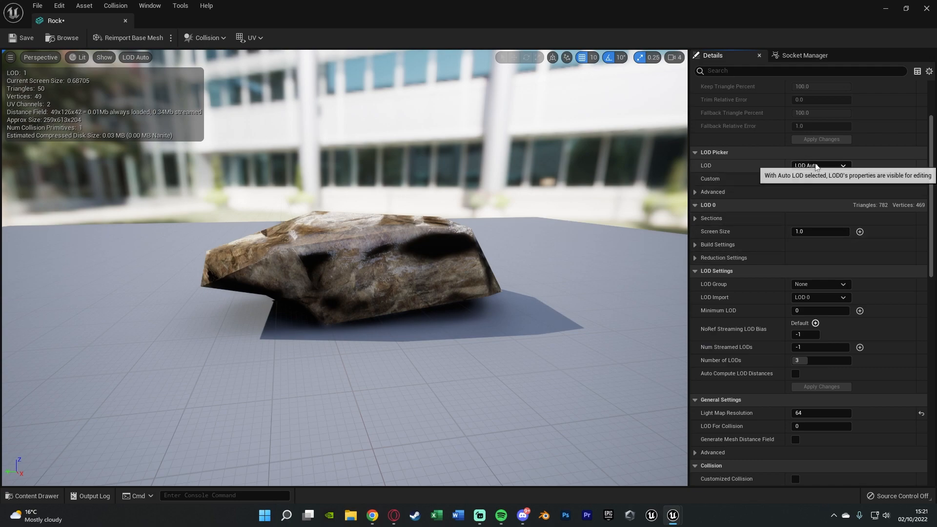
Review LOD 1's build settings at 0.75 screen size, then reopen the LOD Picker choices.
{"action": "left_click", "coordinate": [819, 165]}
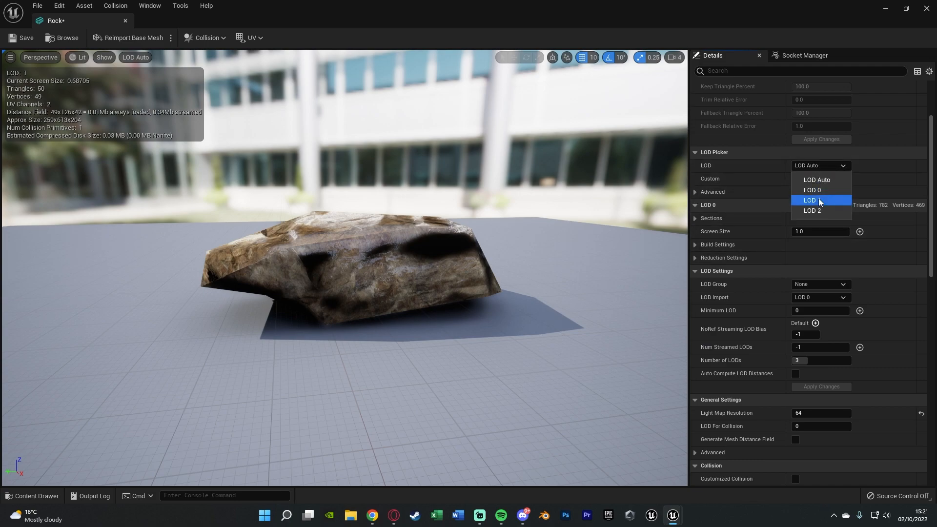
{"action": "left_click", "coordinate": [811, 200]}
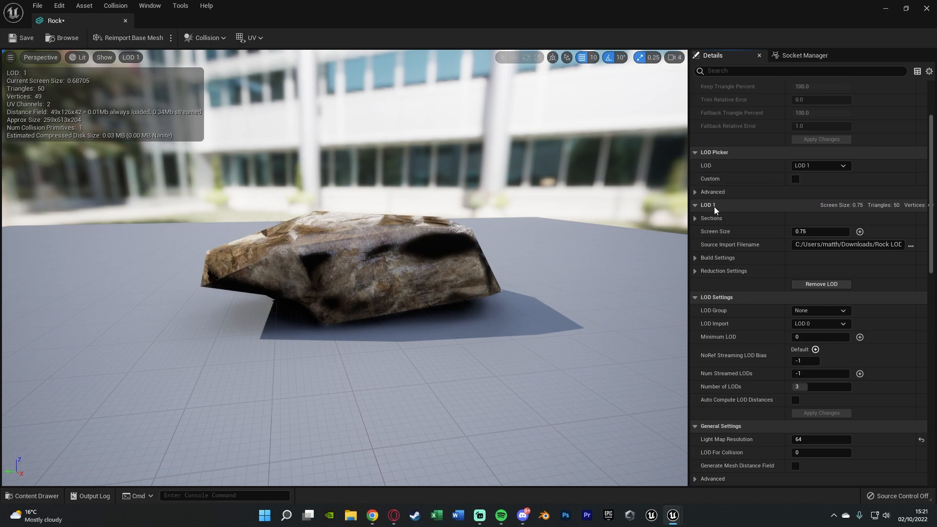
{"action": "mouse_move", "coordinate": [738, 218]}
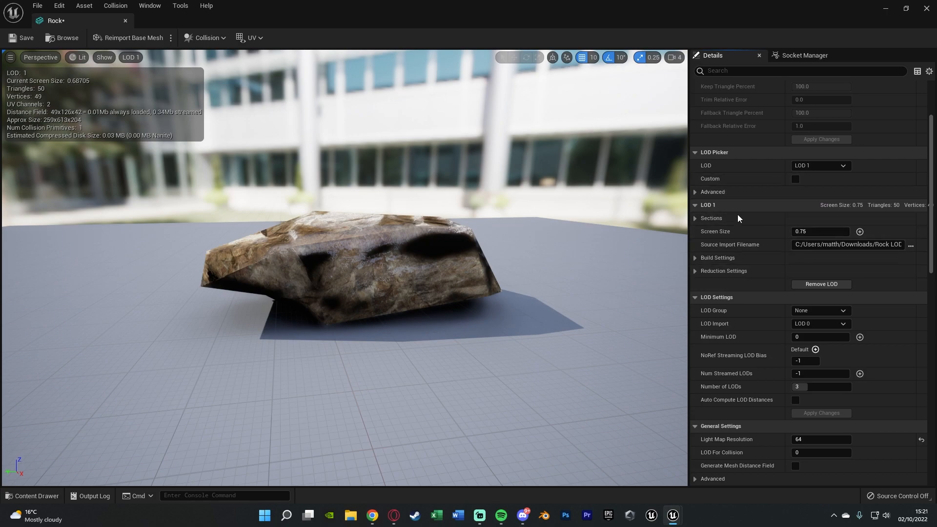
{"action": "mouse_move", "coordinate": [728, 232]}
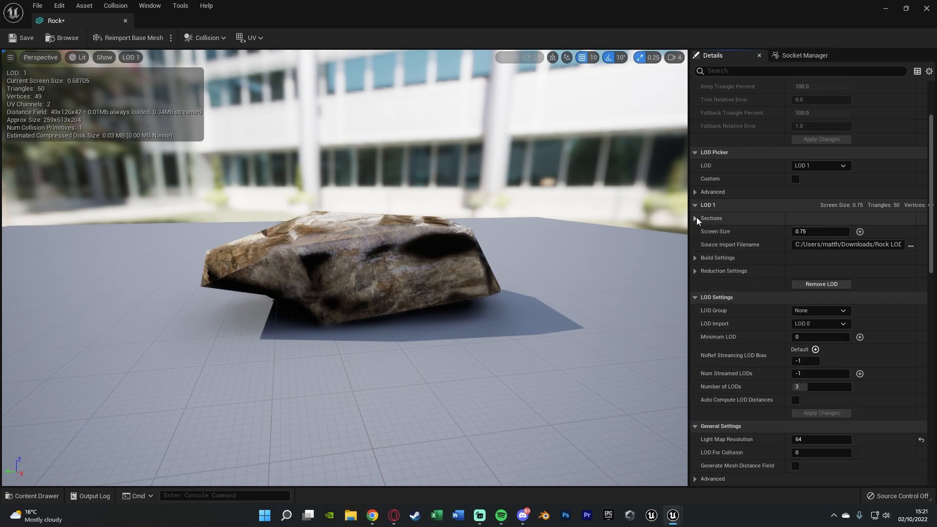
{"action": "left_click", "coordinate": [694, 258]}
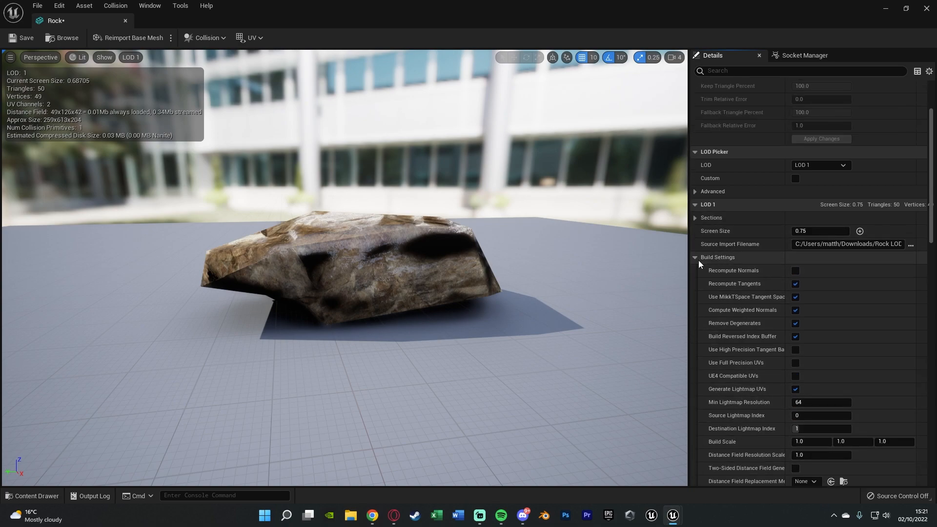
{"action": "left_click", "coordinate": [695, 257]}
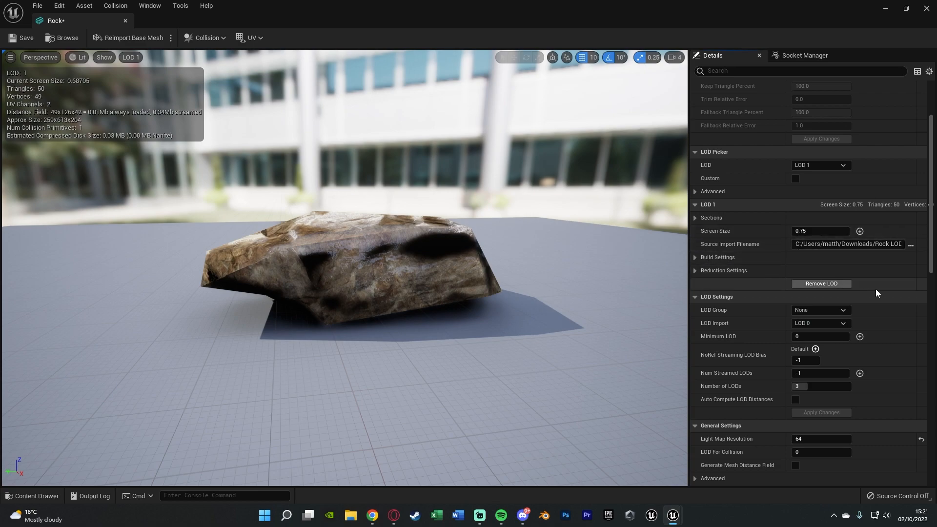
{"action": "mouse_move", "coordinate": [746, 248]}
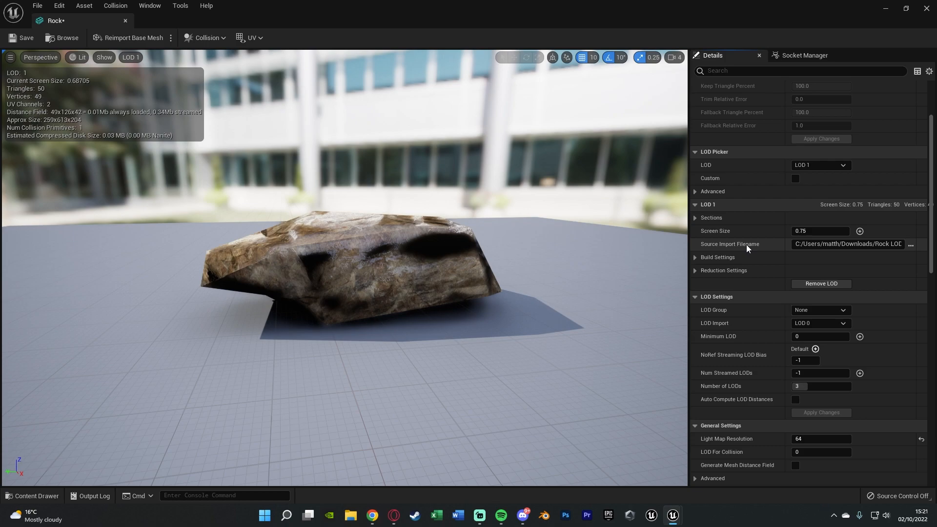
{"action": "mouse_move", "coordinate": [329, 262]}
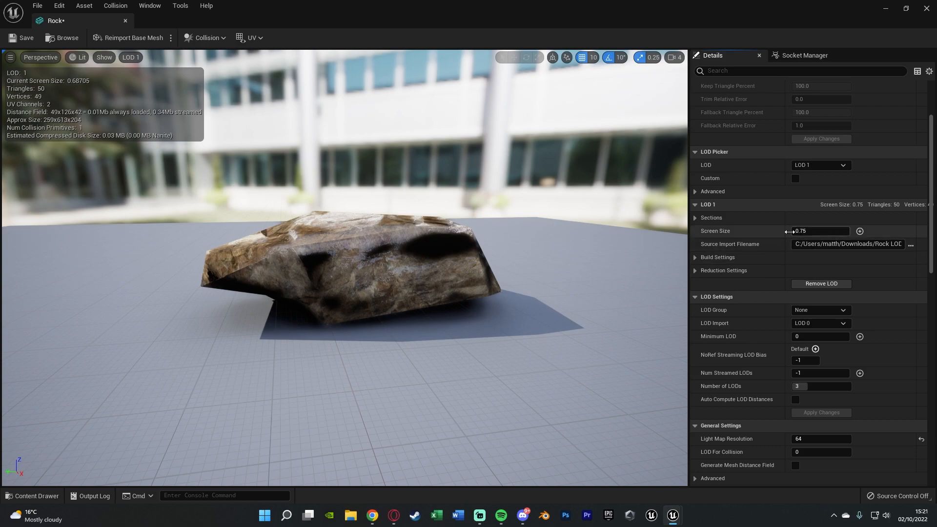
{"action": "mouse_move", "coordinate": [822, 231]}
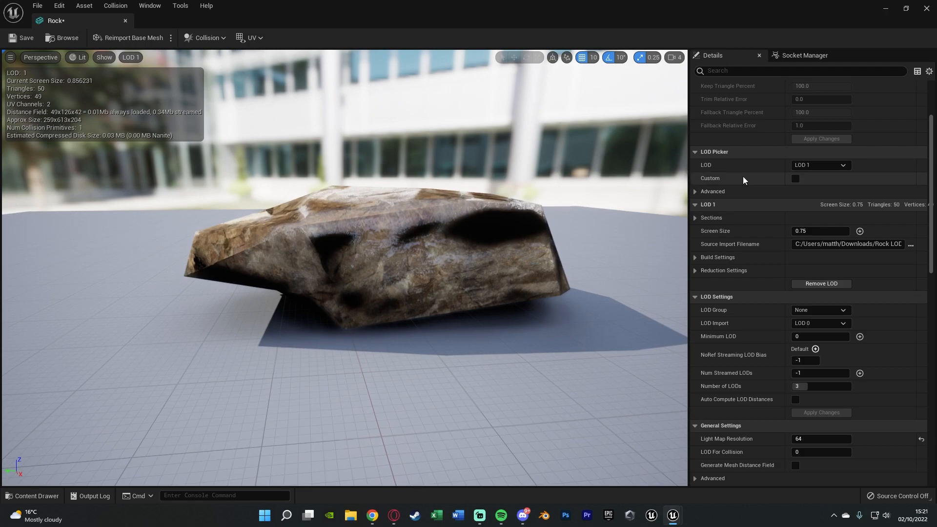
{"action": "left_click", "coordinate": [820, 165]}
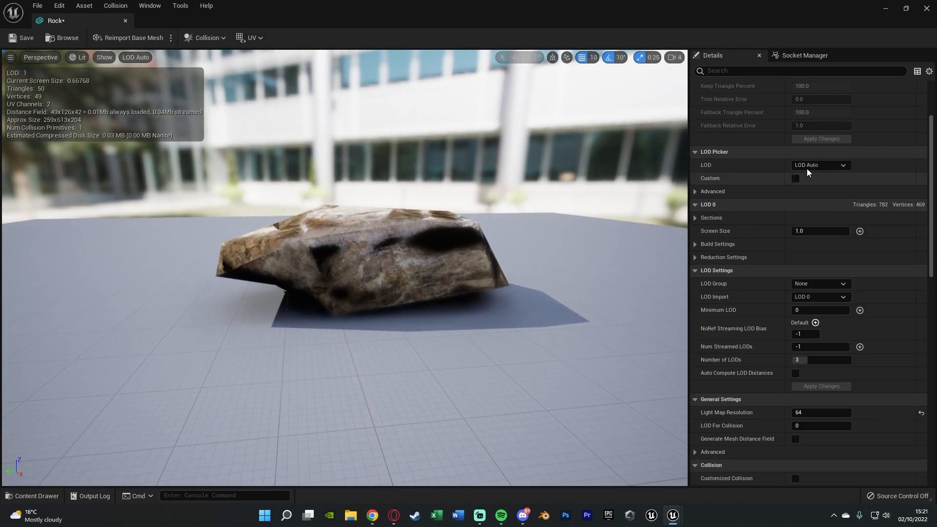
{"action": "left_click", "coordinate": [819, 165]}
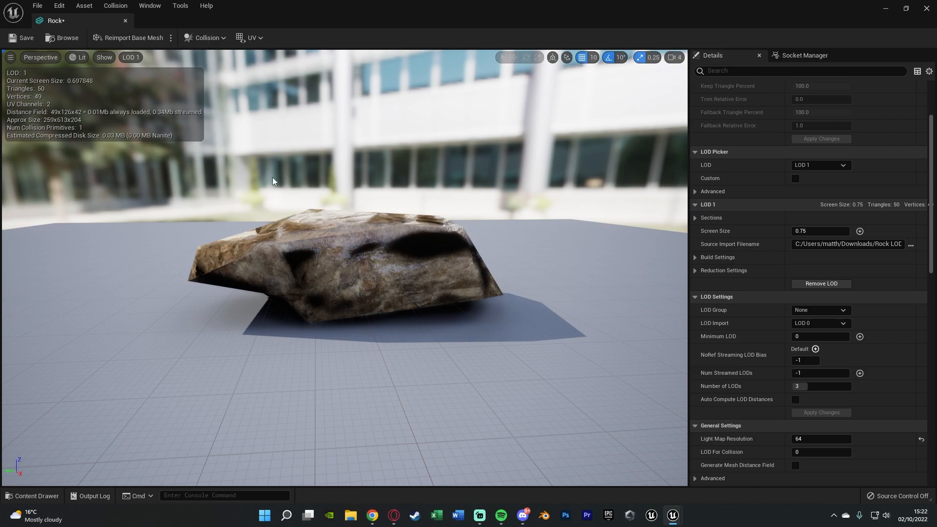
{"action": "mouse_move", "coordinate": [55, 89]}
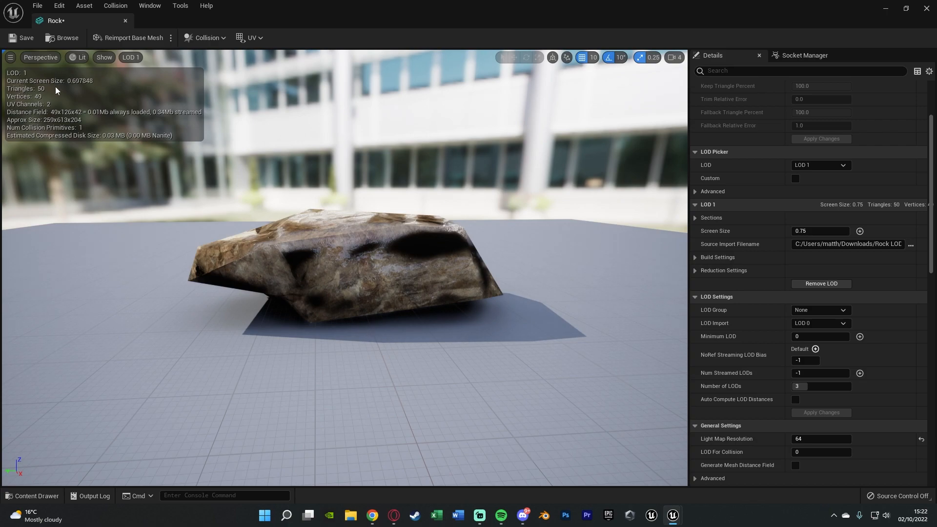
Set LOD 2's Screen Size threshold to 0.25 in the Details panel.
{"action": "scroll", "scroll_direction": "down", "scroll_amount": 3}
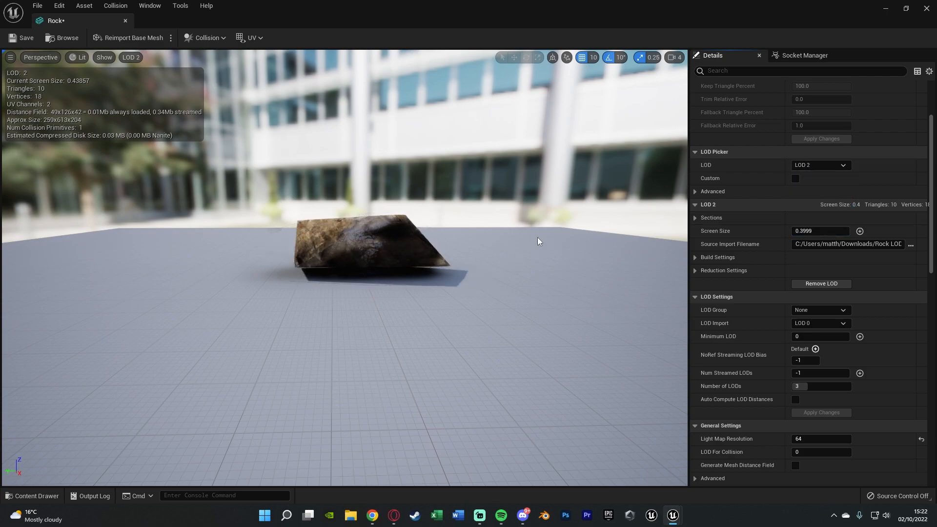
{"action": "scroll", "scroll_direction": "down", "scroll_amount": 3}
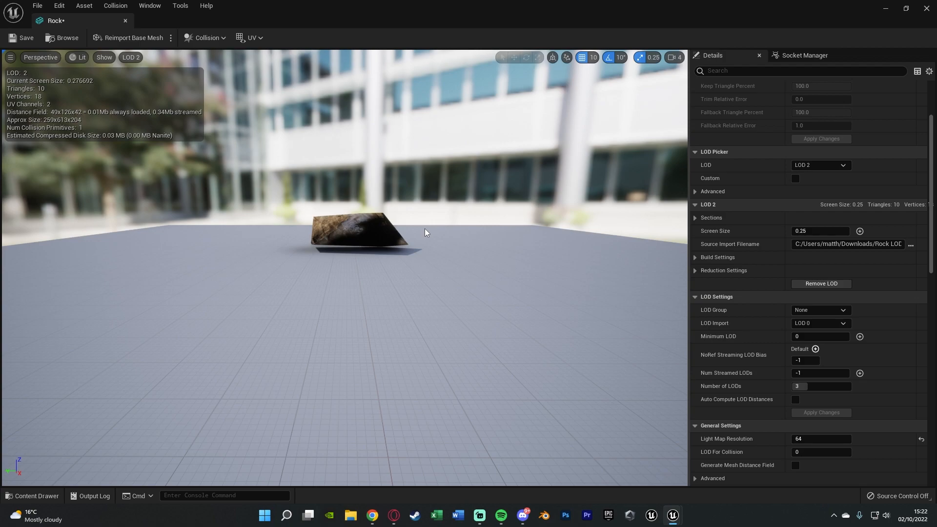
{"action": "mouse_move", "coordinate": [816, 159]}
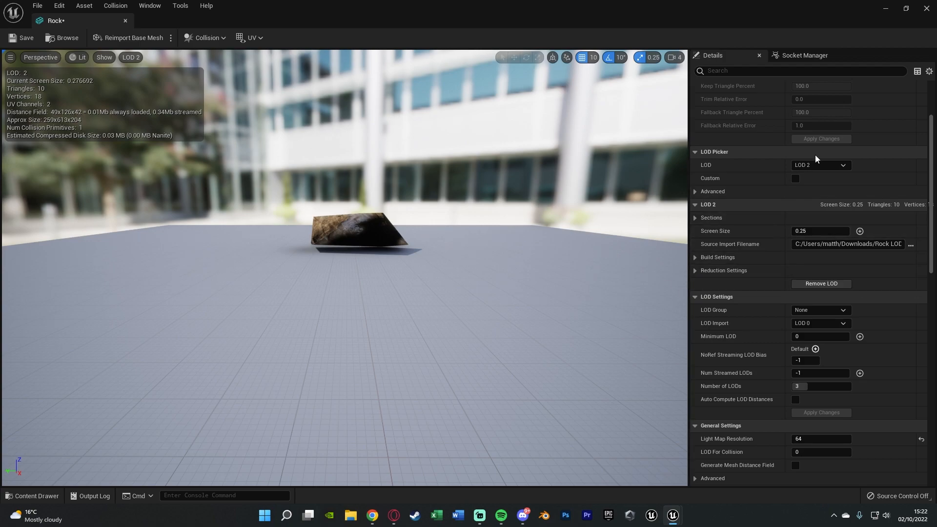
Return the preview to LOD Auto, check switching by zooming out, and save the Rock mesh.
{"action": "left_click", "coordinate": [820, 165]}
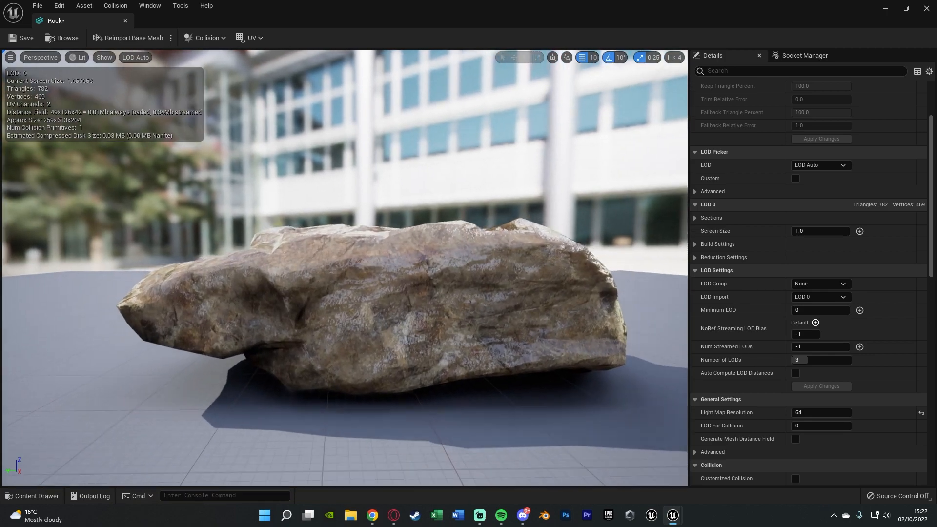
{"action": "scroll", "scroll_direction": "down", "scroll_amount": 3}
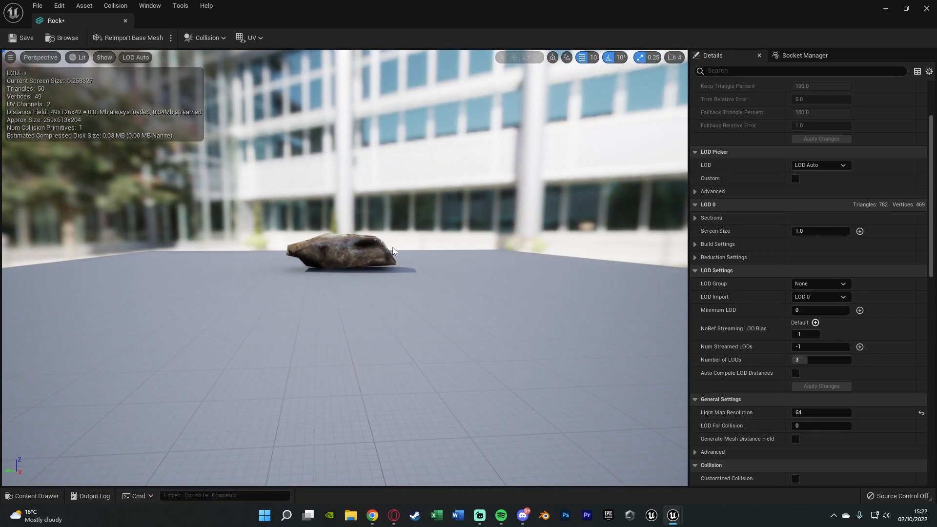
{"action": "left_click", "coordinate": [22, 38]}
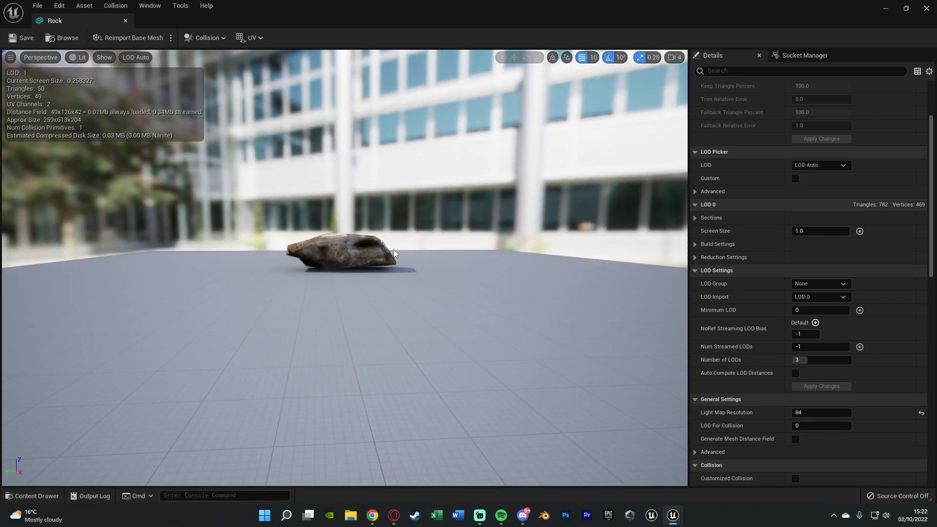
{"action": "mouse_move", "coordinate": [528, 278]}
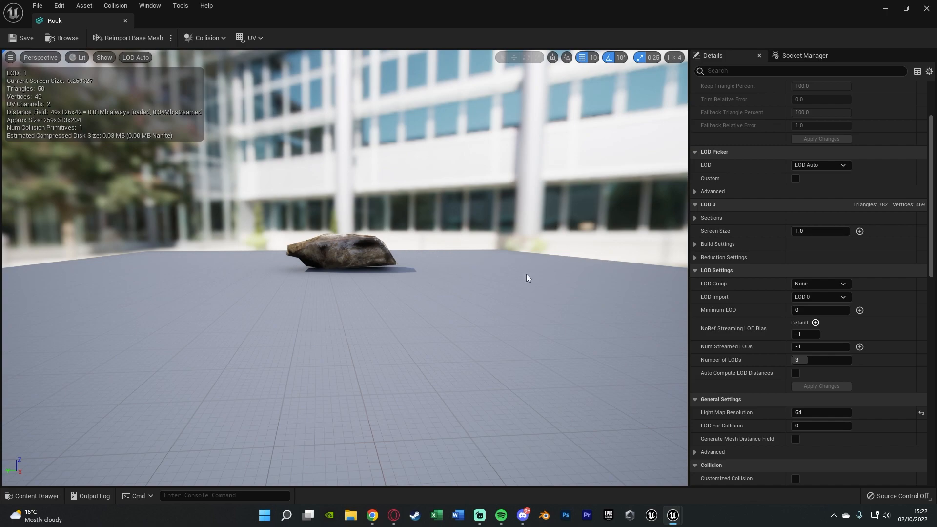
{"action": "mouse_move", "coordinate": [802, 383]}
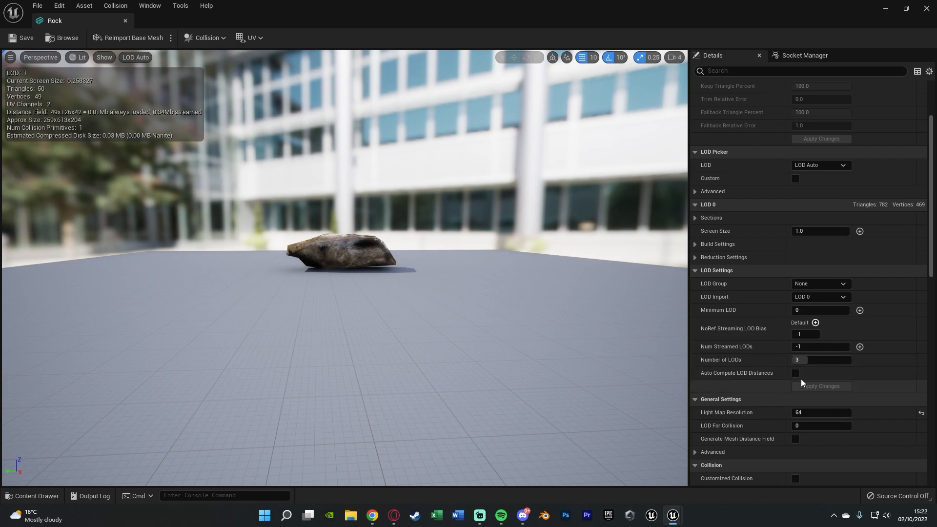
{"action": "left_click", "coordinate": [795, 373]}
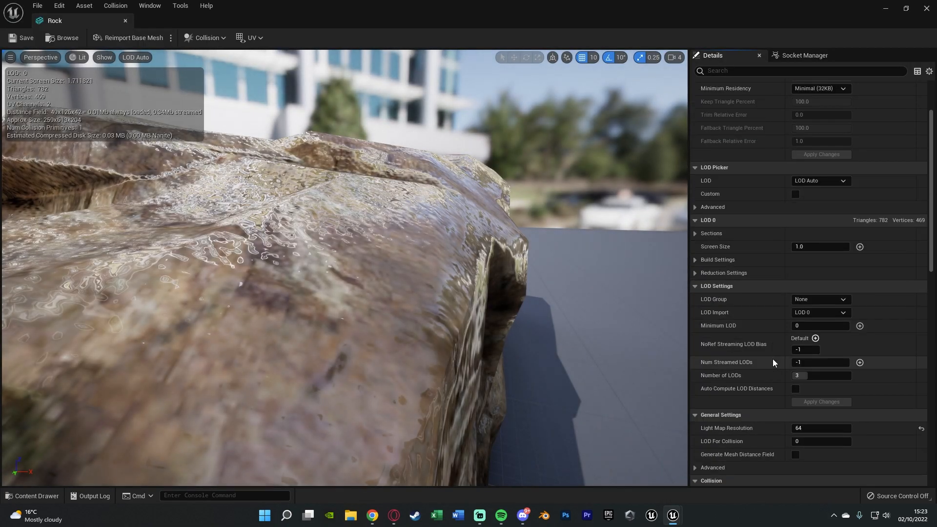
Preview LOD 0 in the LOD Picker before returning to the ThirdPersonMap level with Rock and Rock2.
{"action": "scroll", "scroll_direction": "up", "scroll_amount": 3}
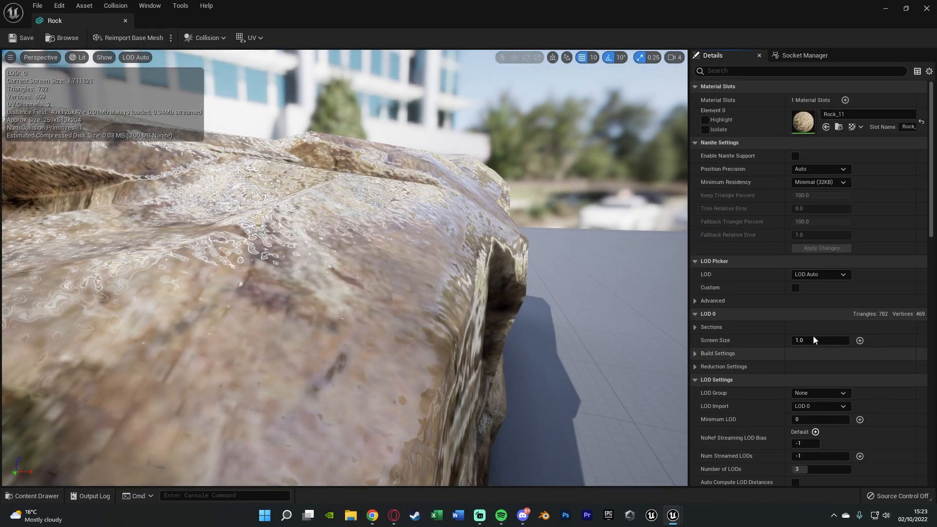
{"action": "left_click", "coordinate": [819, 274]}
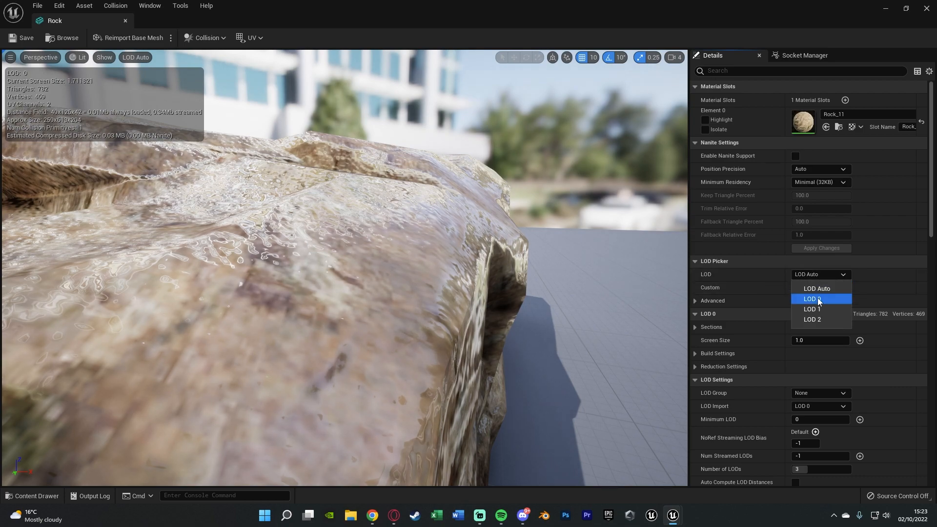
{"action": "left_click", "coordinate": [812, 309]}
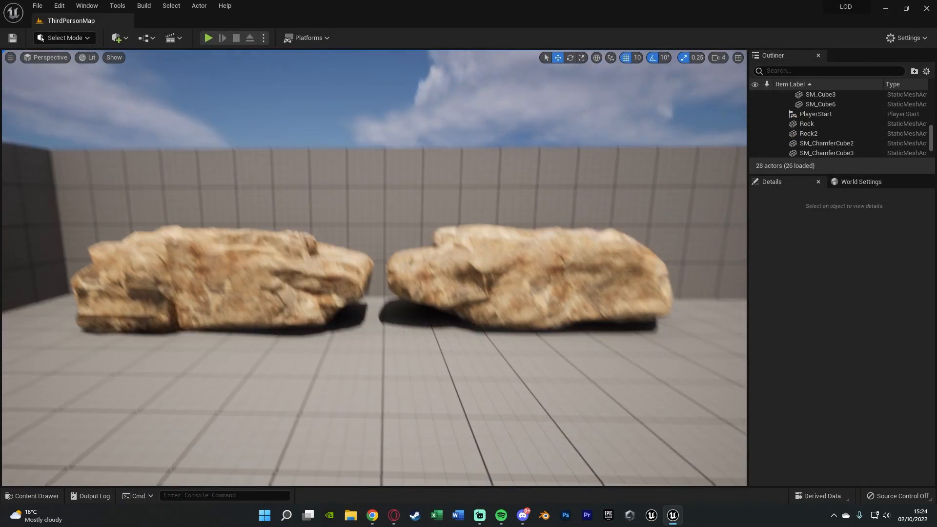
Switch to the immersive full-screen viewport and pull back from the two rocks to check their LOD switching.
{"action": "key", "text": "F11"}
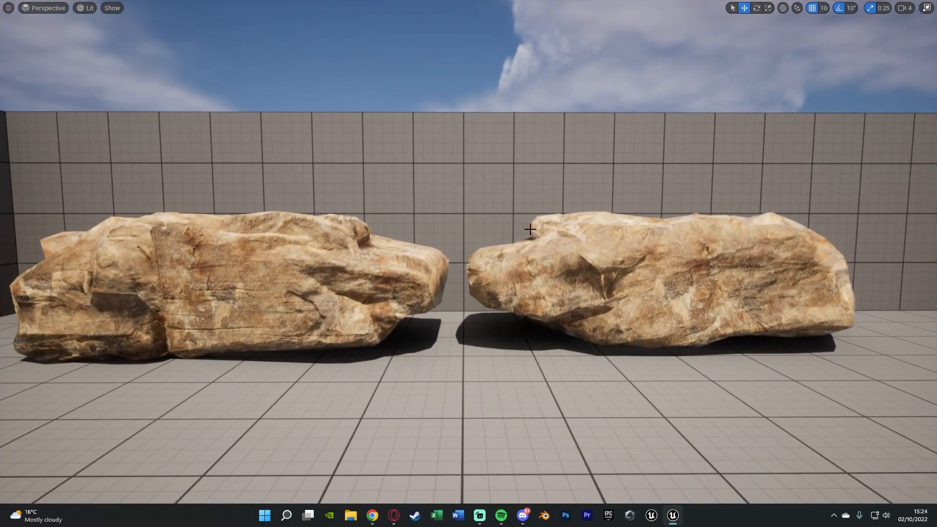
{"action": "scroll", "scroll_direction": "down", "scroll_amount": 3}
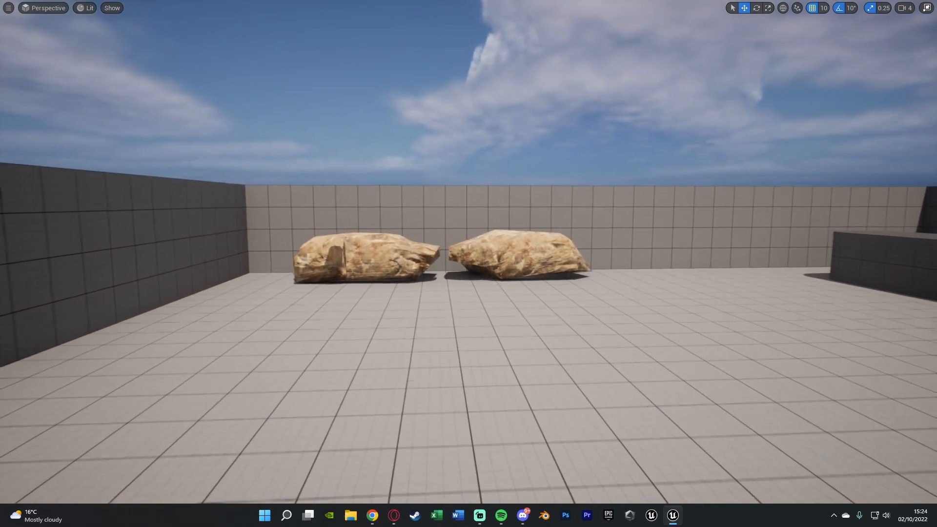